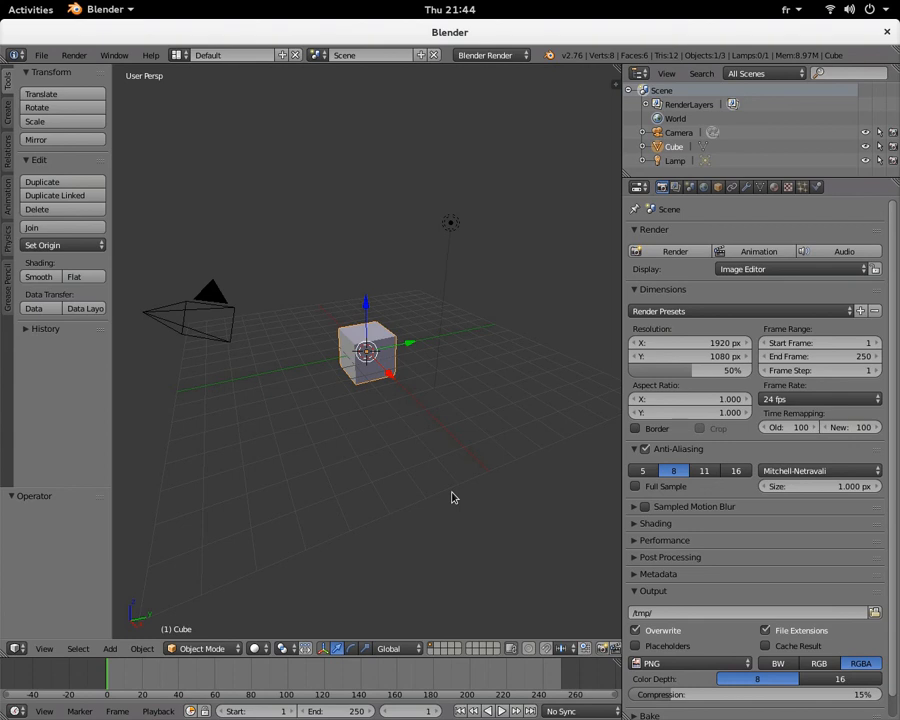
- Check the render engine list in Blender, keeping Blender Render selected
left_click(488, 56)
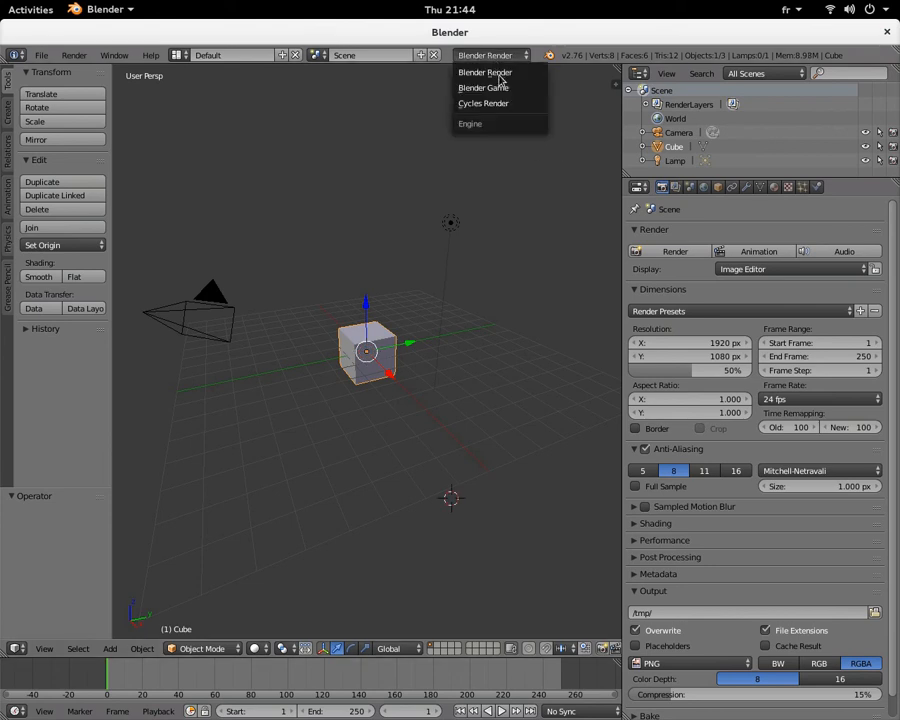
left_click(490, 56)
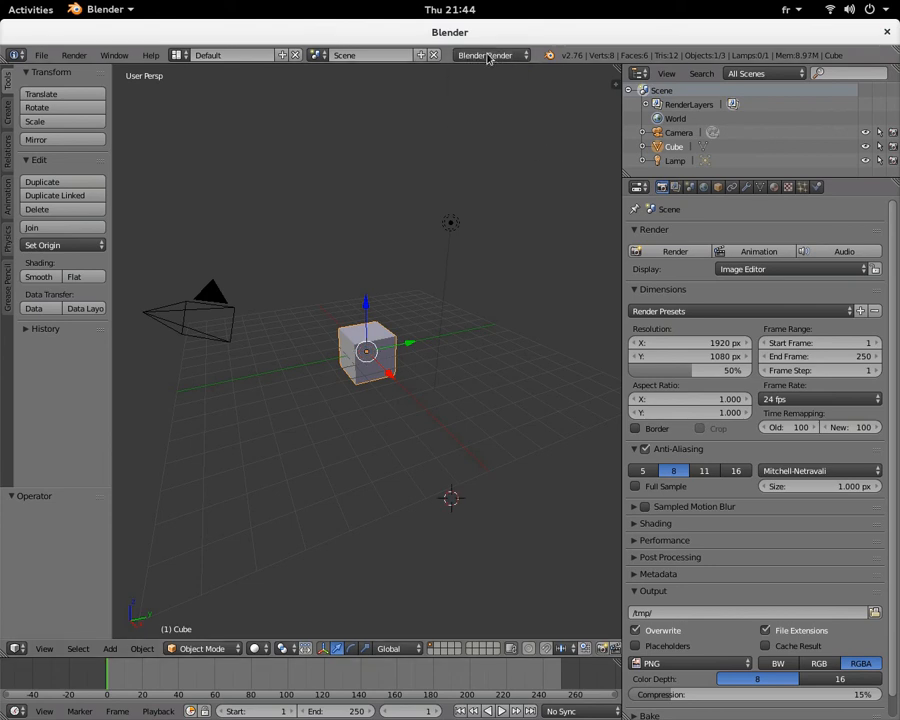
mouse_move(252, 420)
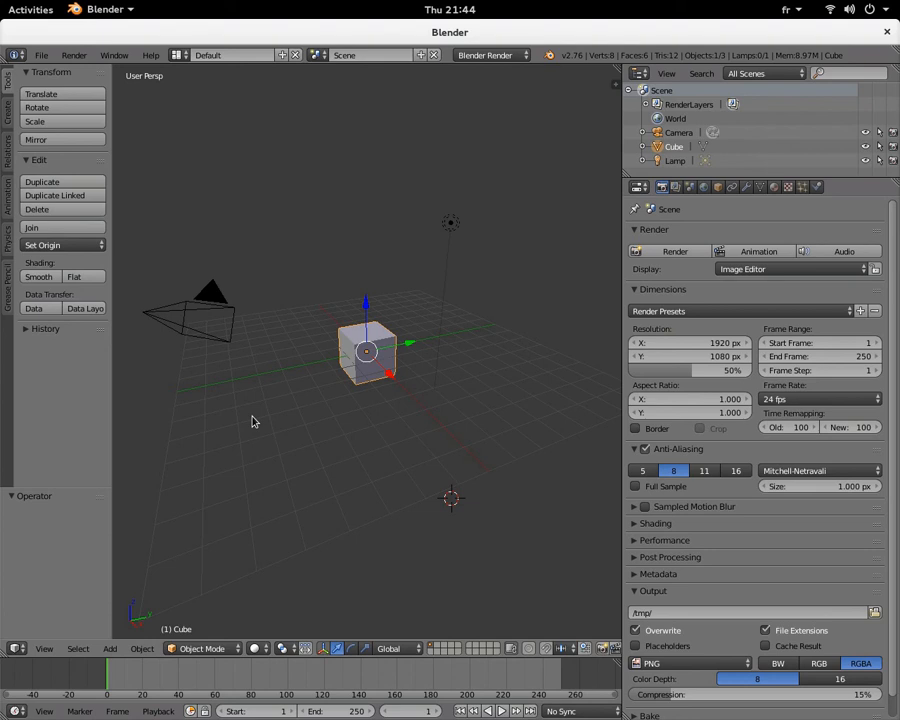
mouse_move(380, 360)
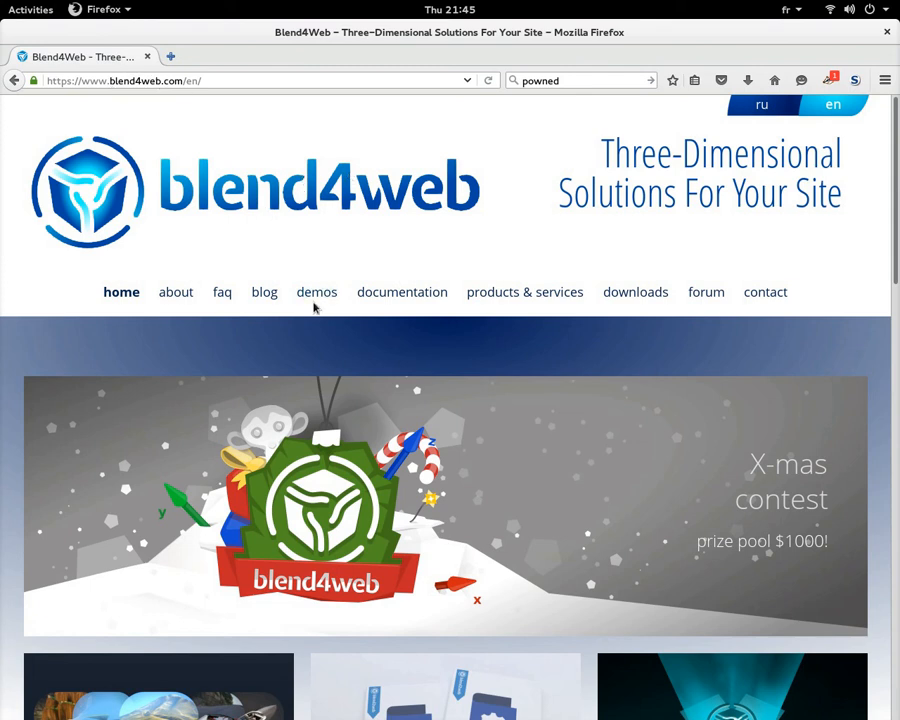
- Navigate from the Blend4Web home page to its demos page and browse the listed scenes
scroll("down", 3)
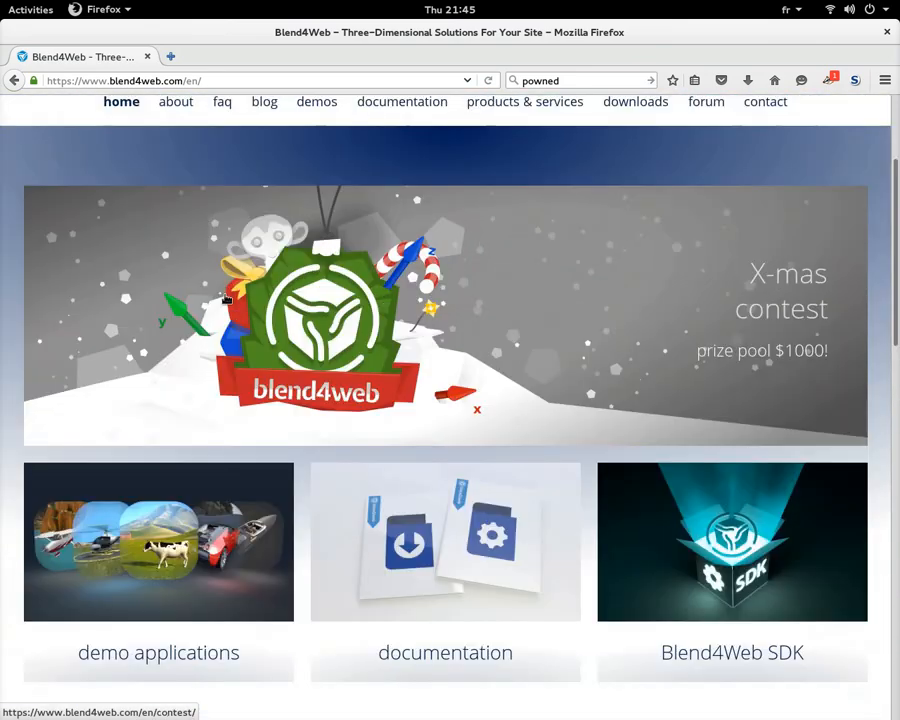
left_click(316, 100)
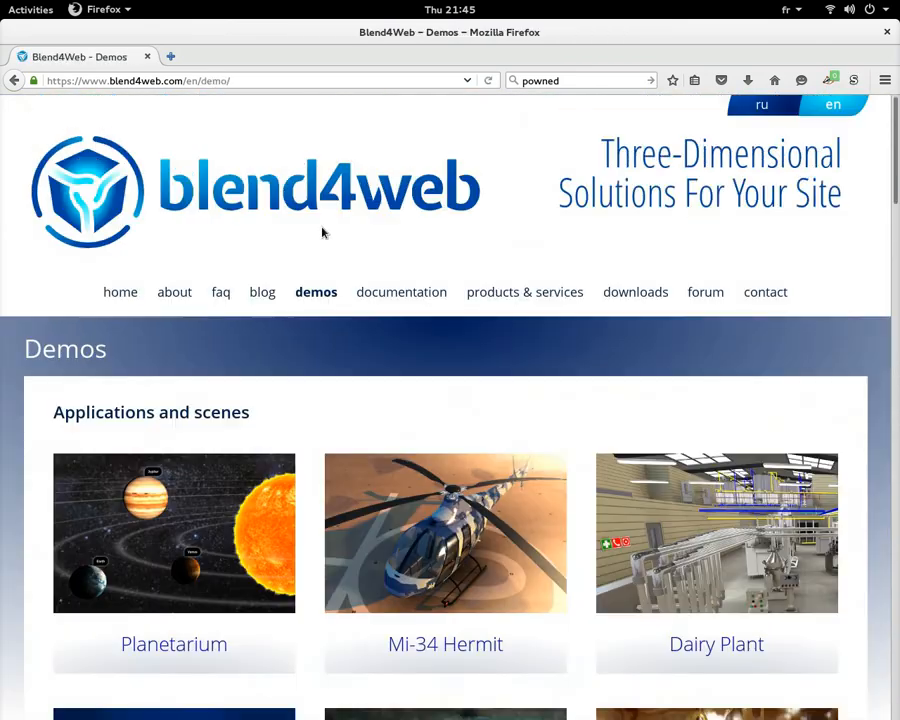
scroll("down", 3)
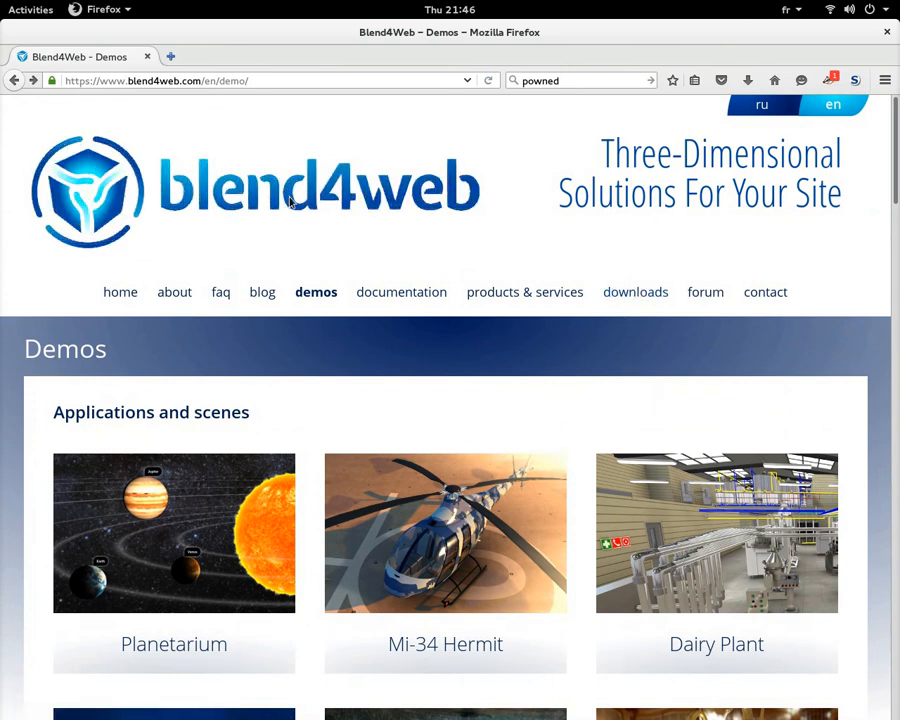
mouse_move(624, 308)
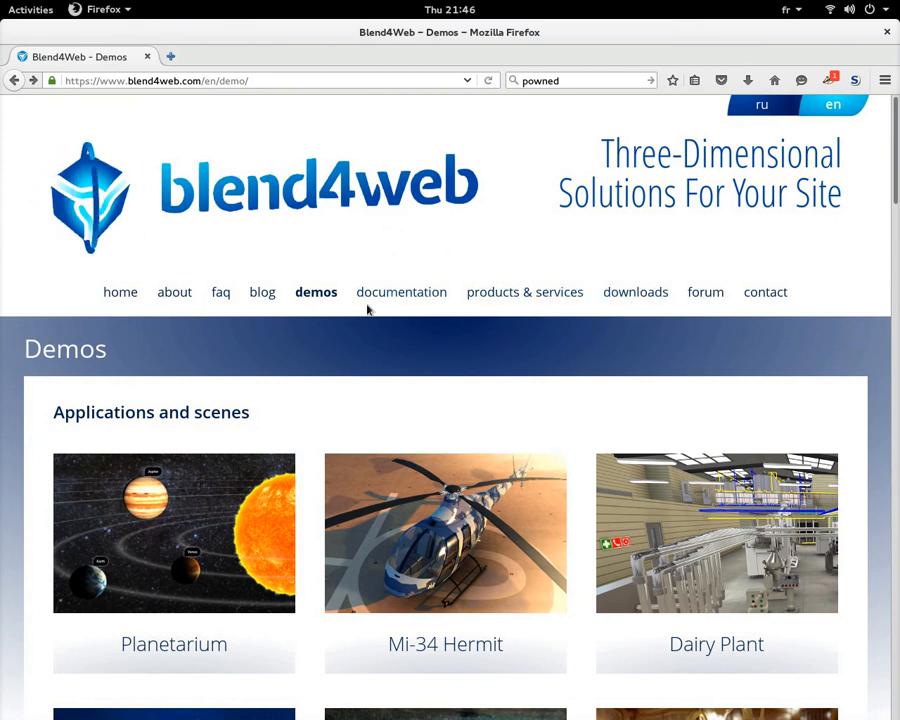
- Go to the Blend4Web downloads page and scroll to the SDK Free section
left_click(636, 292)
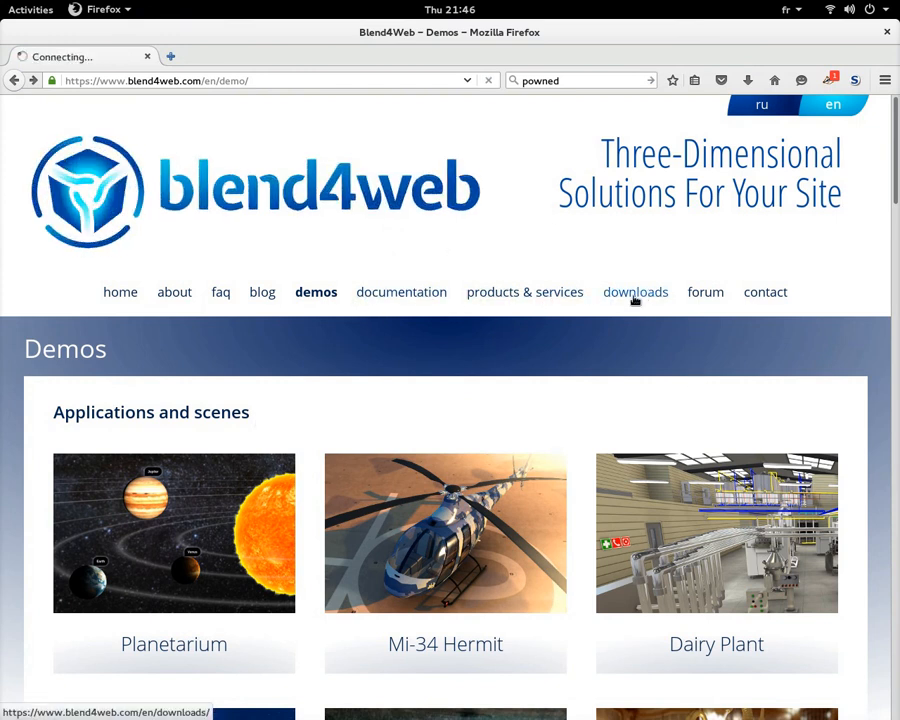
left_click(636, 292)
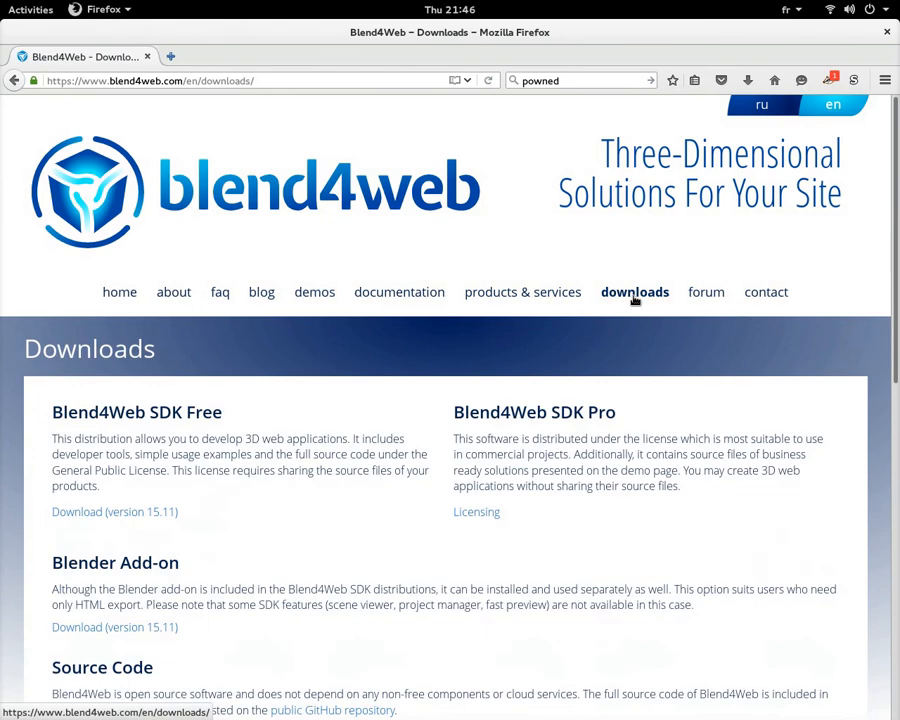
scroll("down", 3)
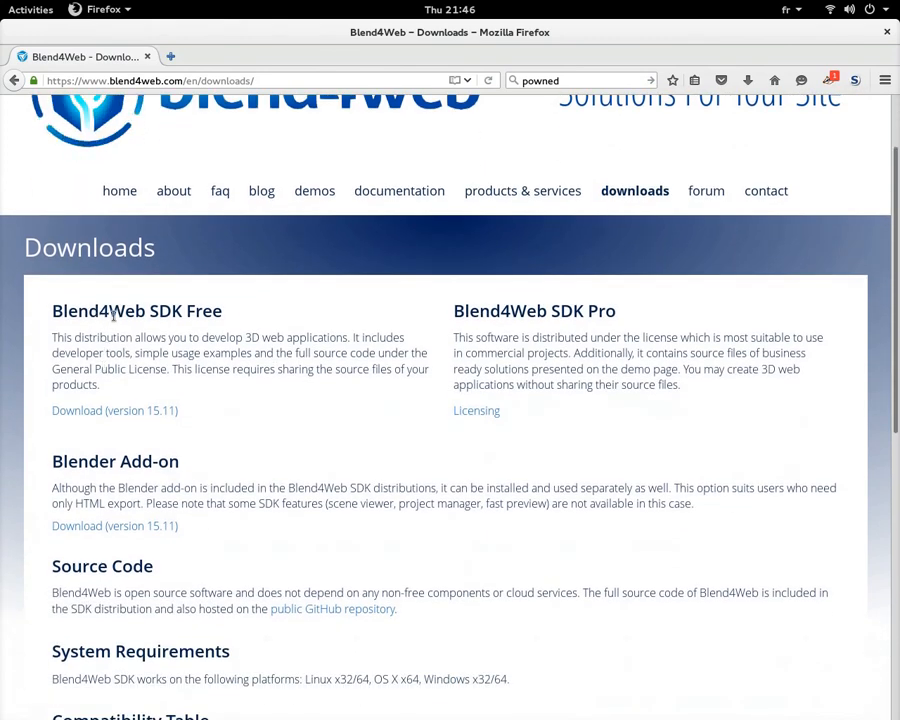
mouse_move(230, 316)
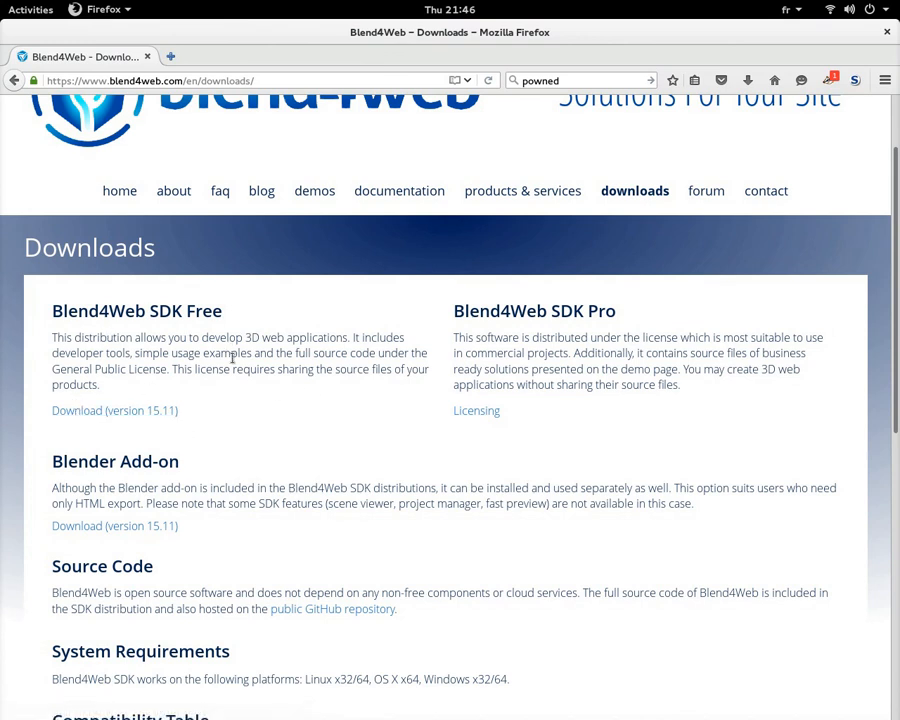
mouse_move(284, 352)
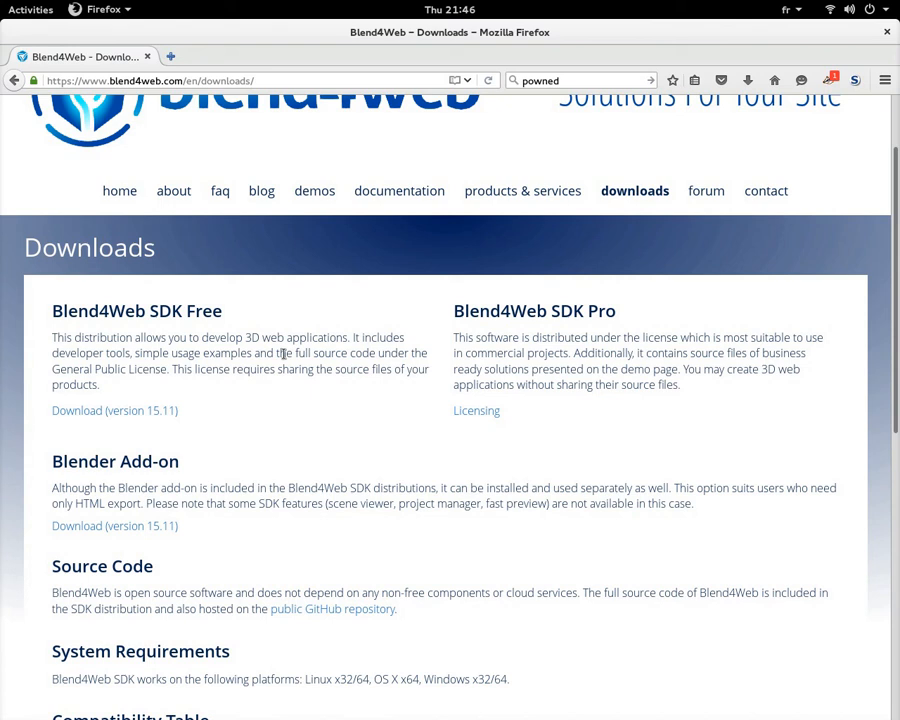
mouse_move(82, 458)
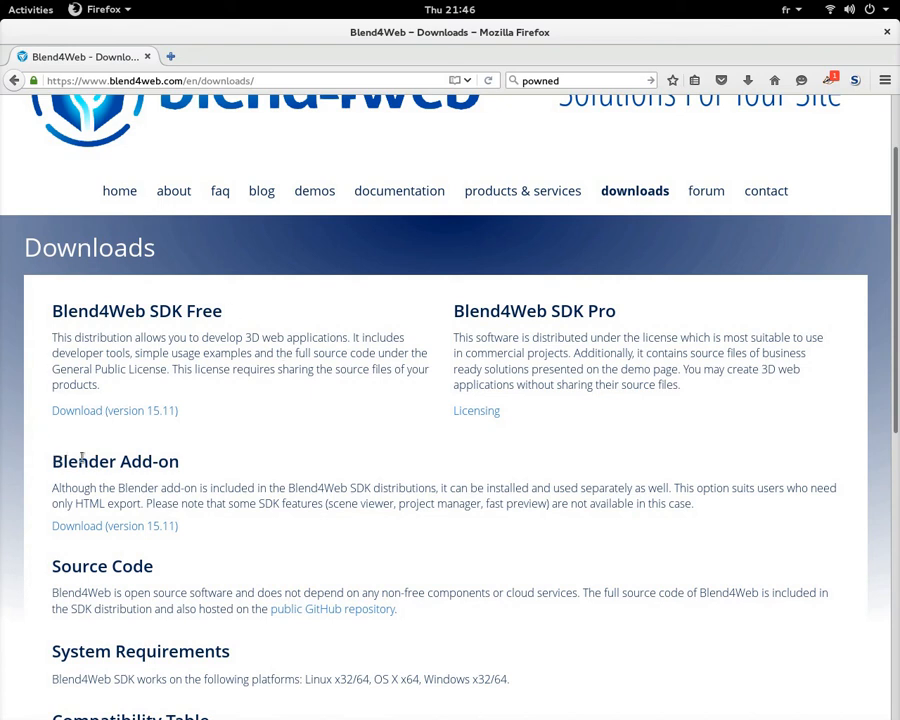
mouse_move(160, 478)
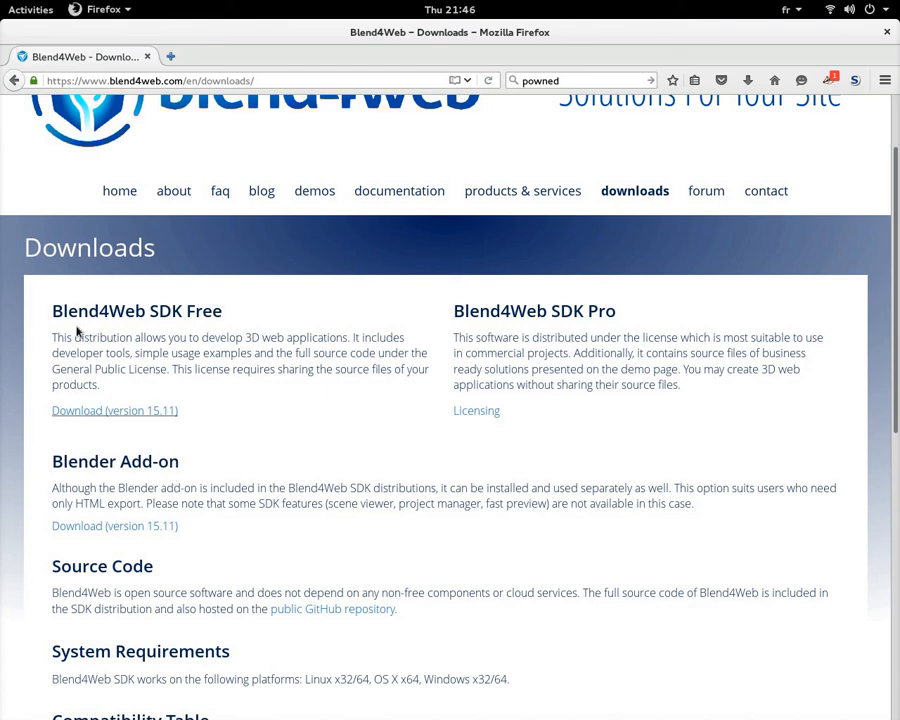
mouse_move(244, 426)
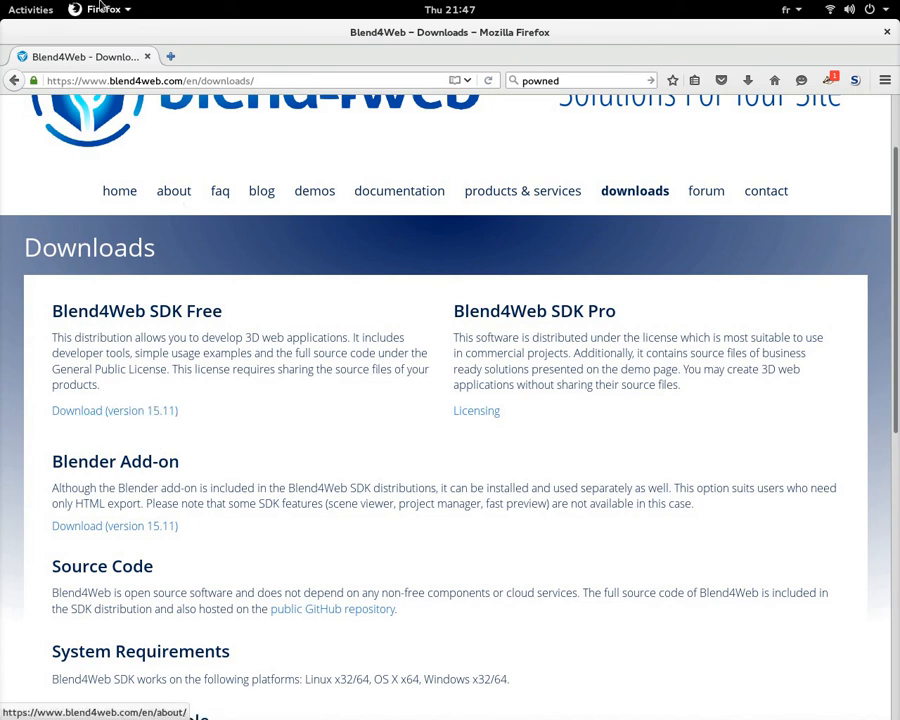
- Switch to the Files window showing the unpacked blend4web_sdk_free folder contents
left_click(30, 8)
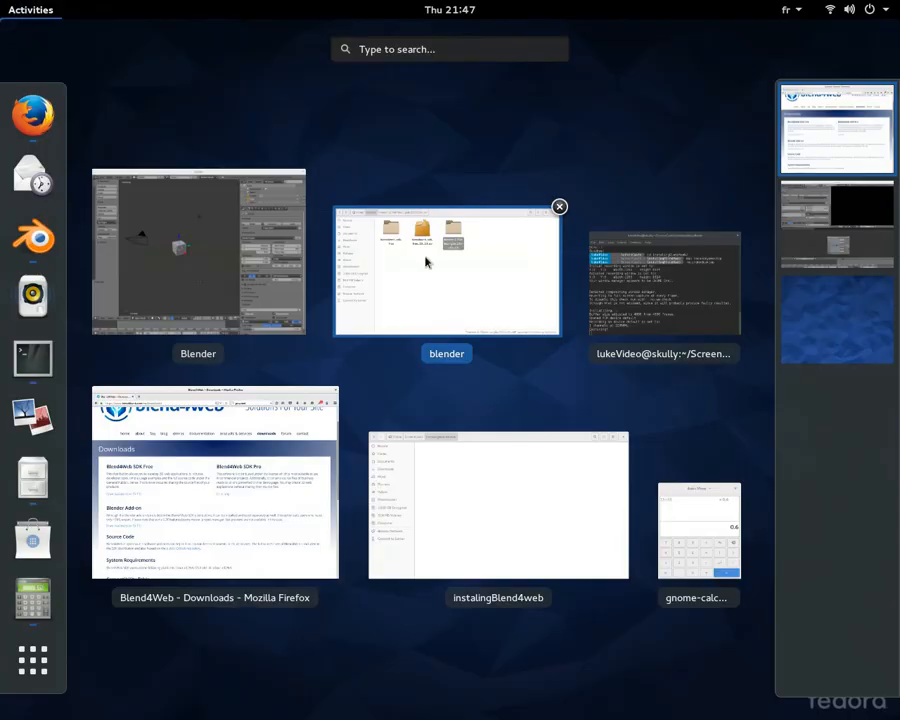
left_click(446, 270)
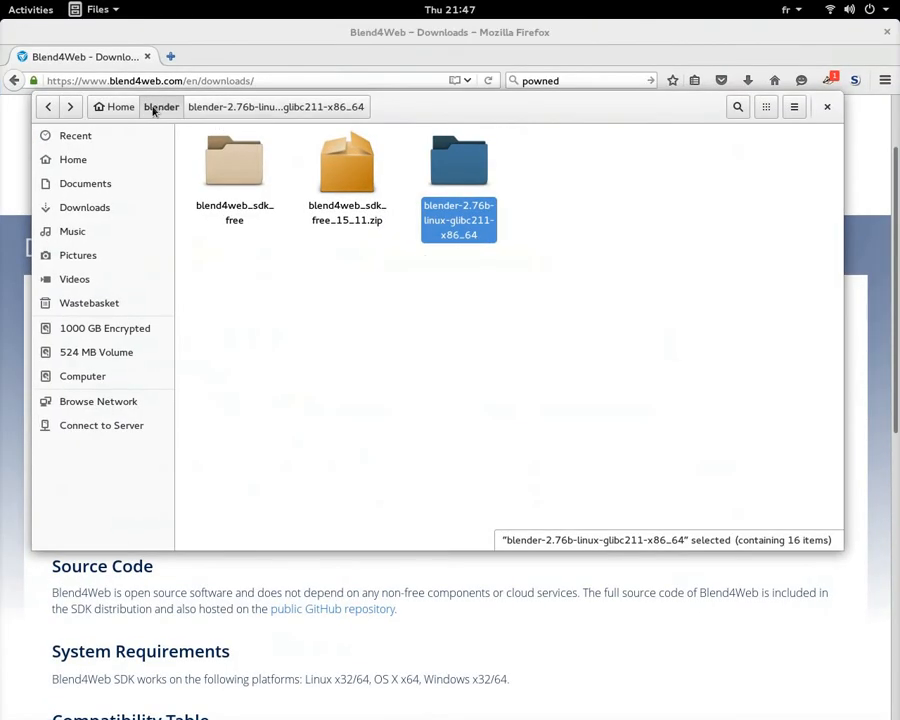
mouse_move(288, 224)
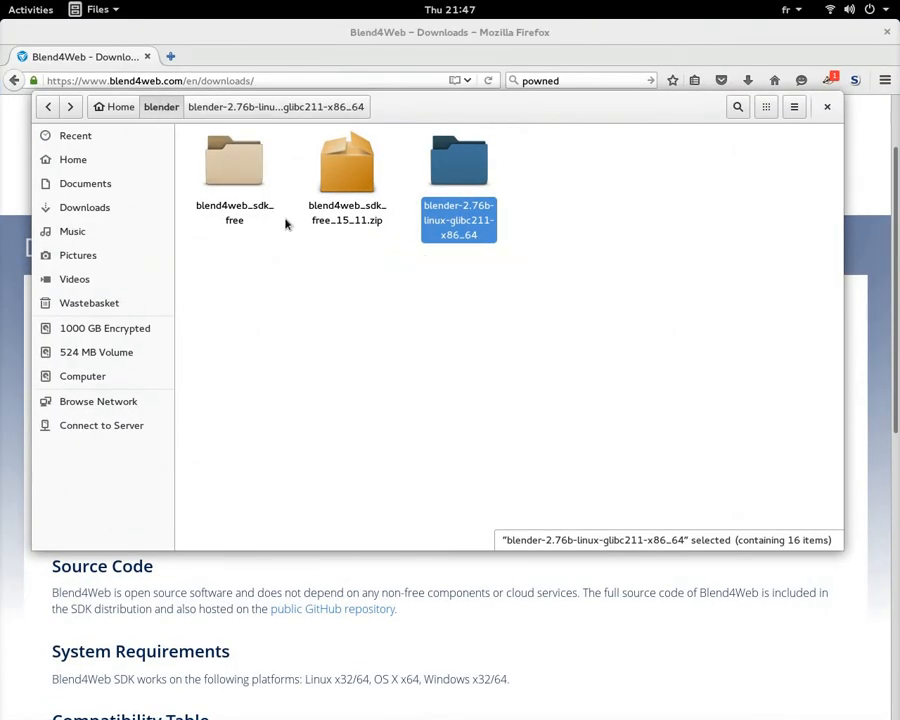
mouse_move(424, 238)
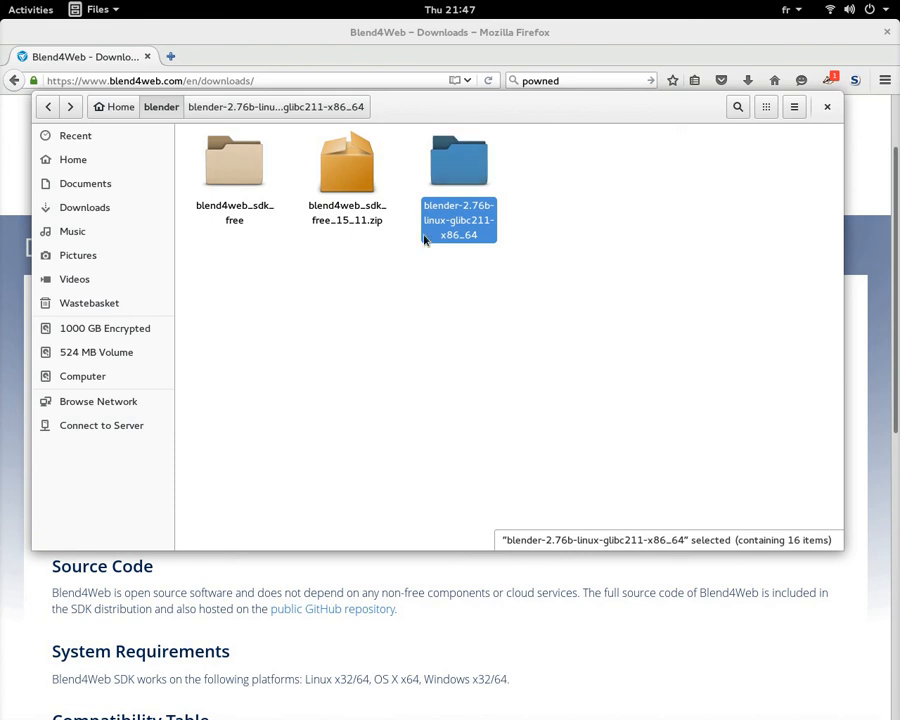
mouse_move(346, 164)
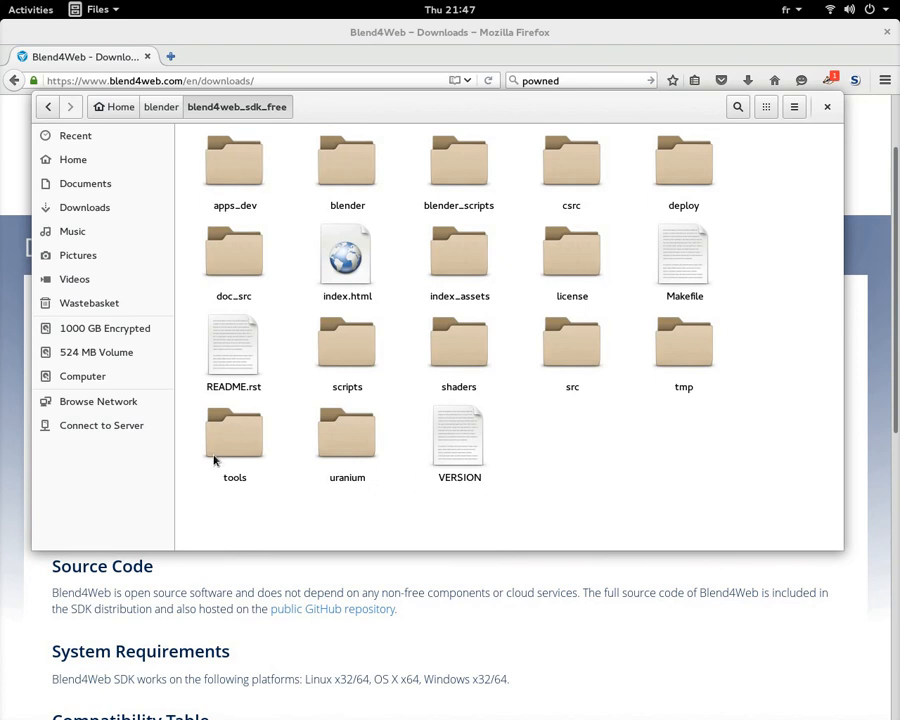
mouse_move(480, 184)
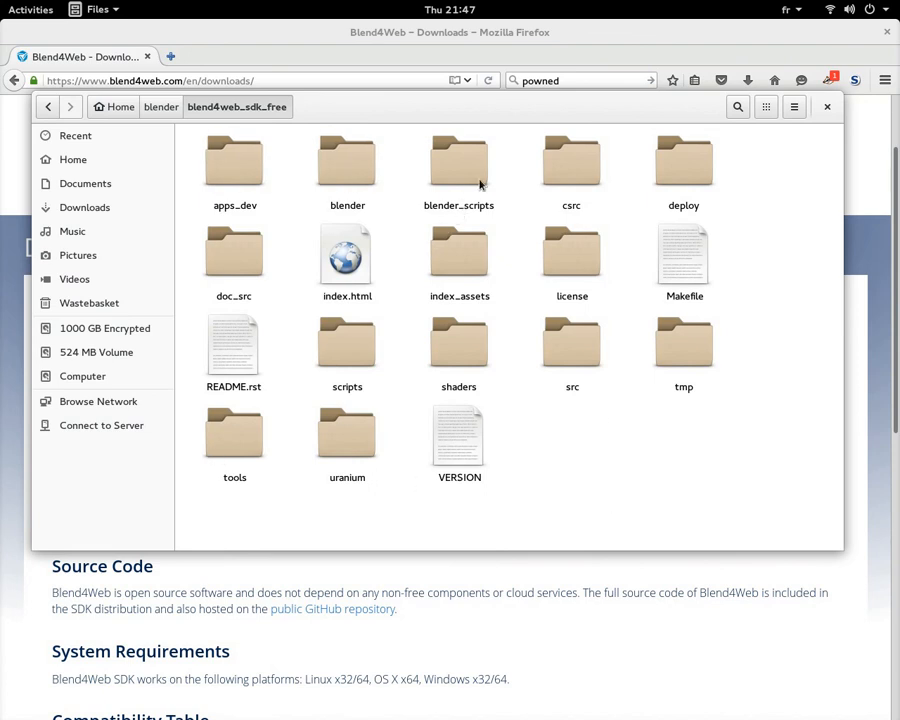
mouse_move(470, 212)
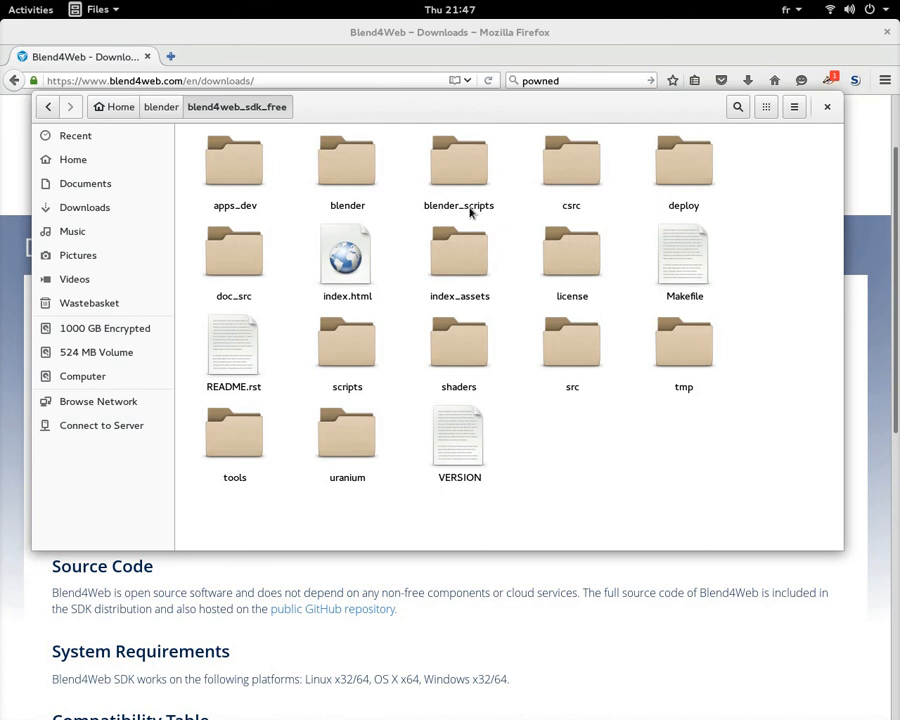
mouse_move(484, 218)
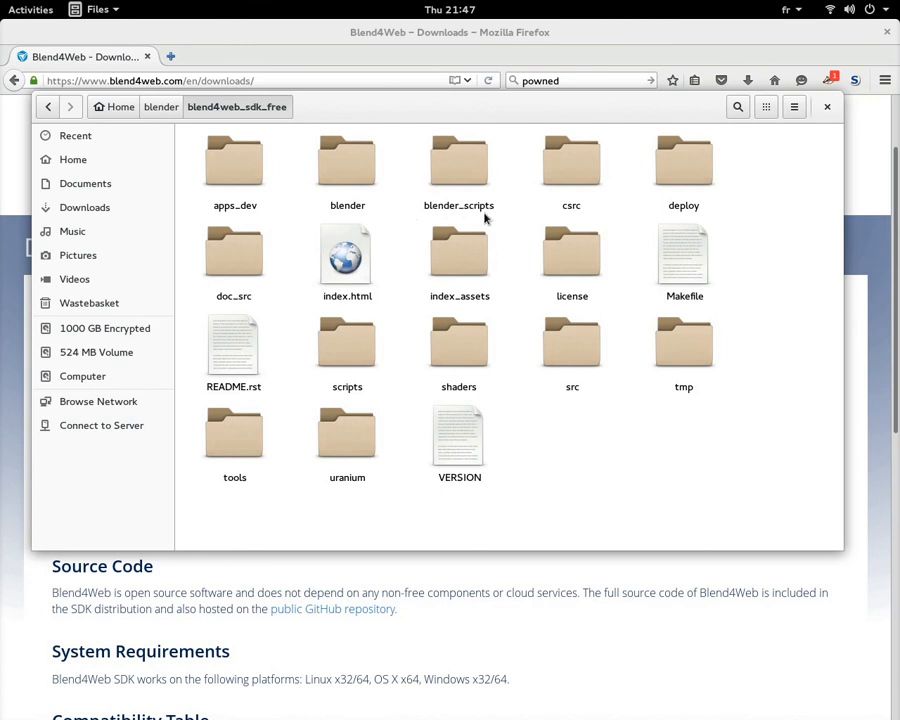
left_click(30, 8)
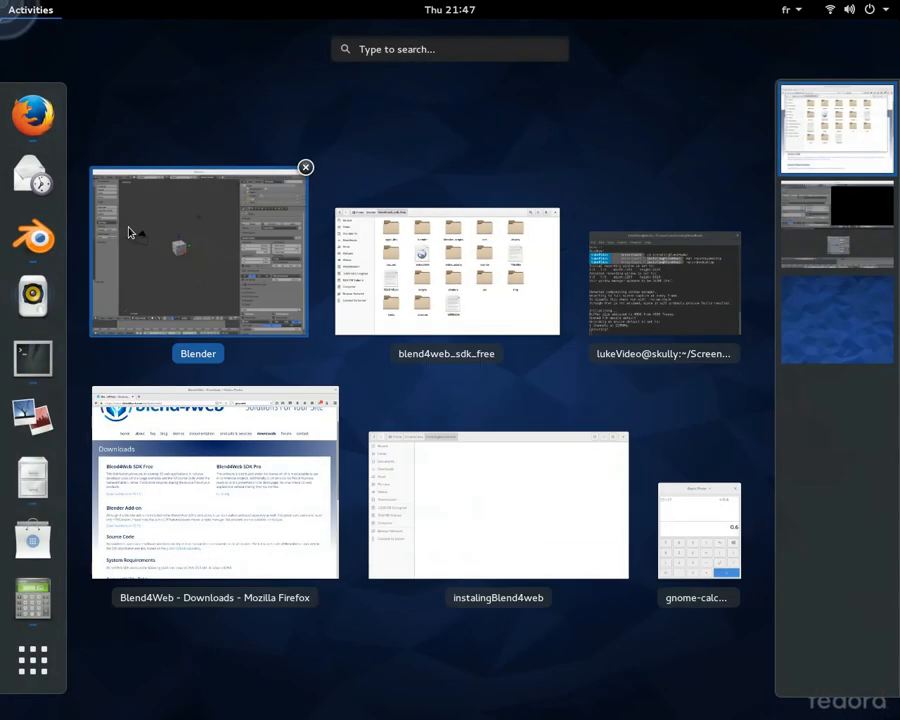
- Return to Blender and bring up User Preferences from the File menu
left_click(198, 252)
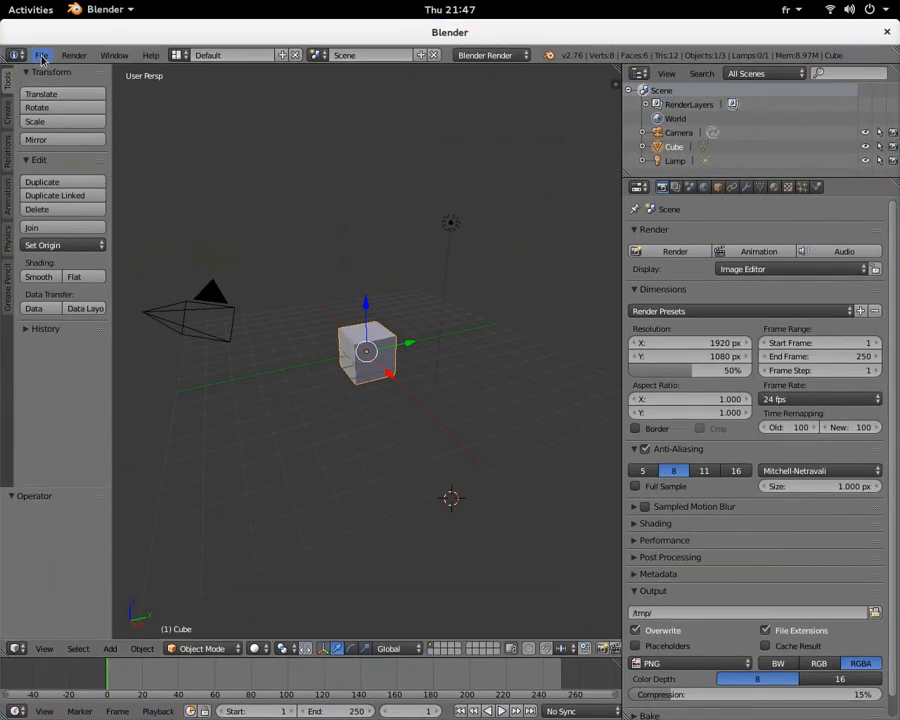
left_click(40, 56)
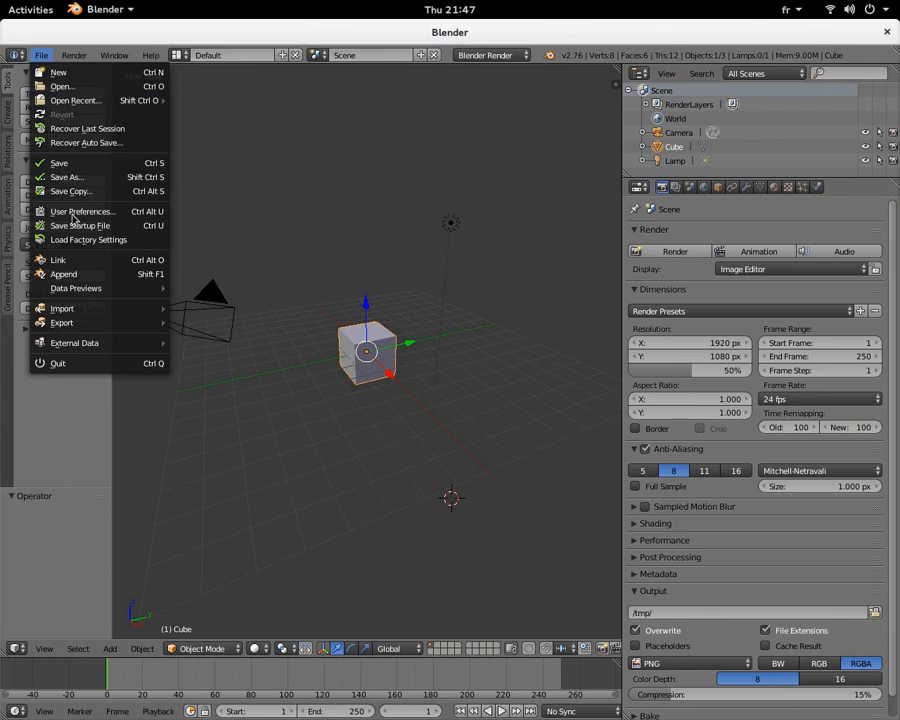
left_click(82, 212)
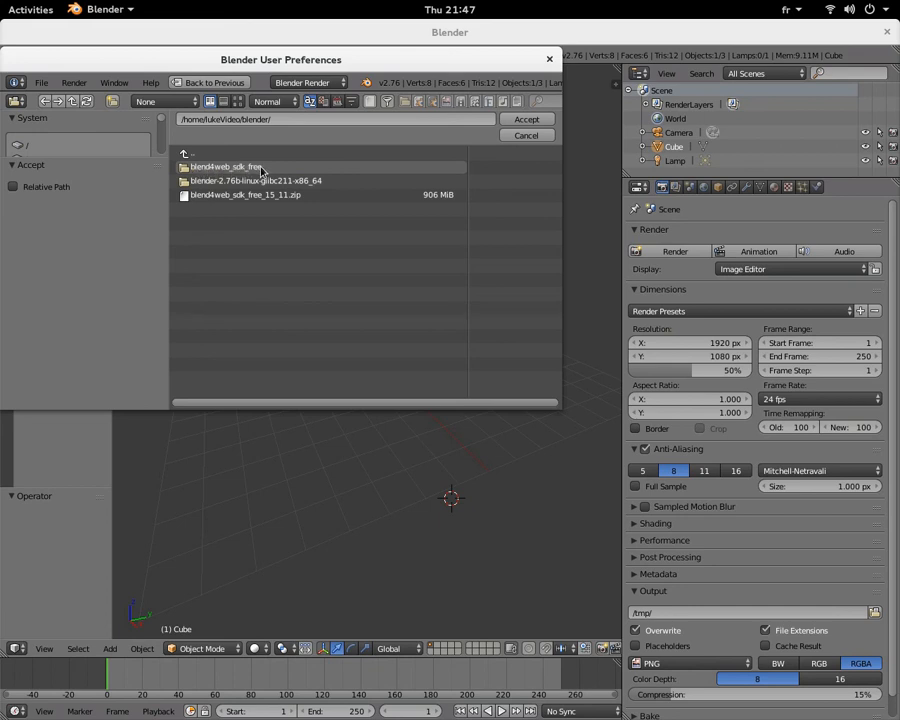
- Set the Scripts path to blend4web_sdk_free/blender_scripts, accept it and close preferences
double_click(220, 166)
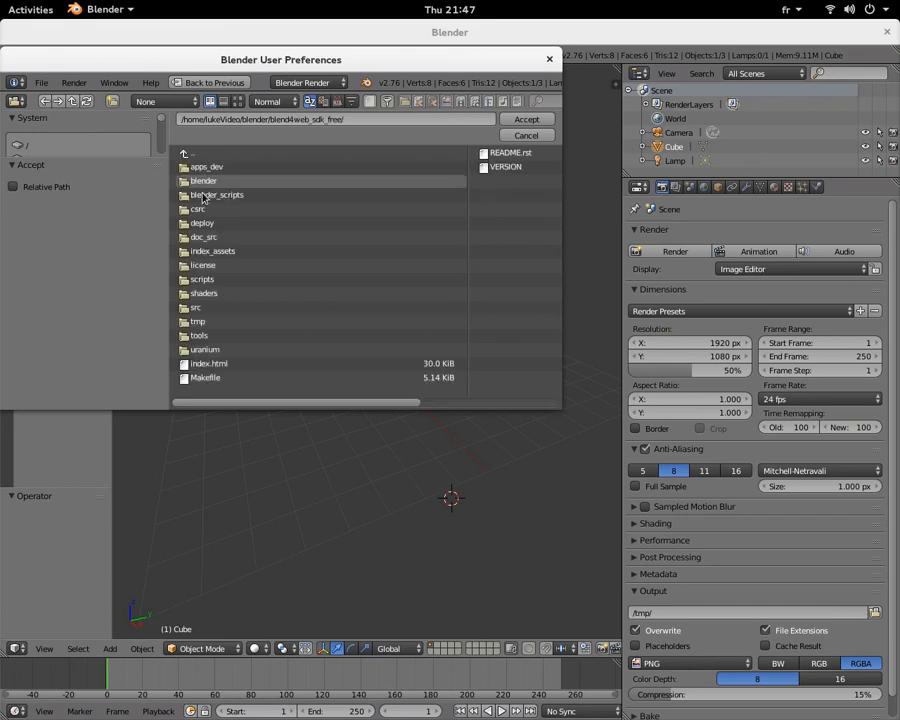
double_click(216, 194)
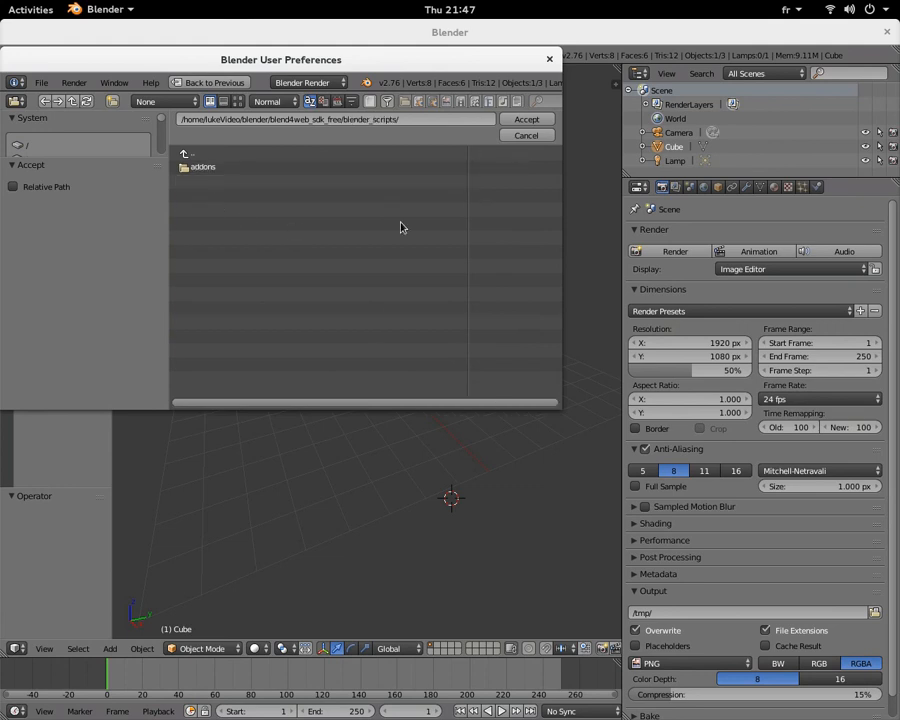
left_click(526, 136)
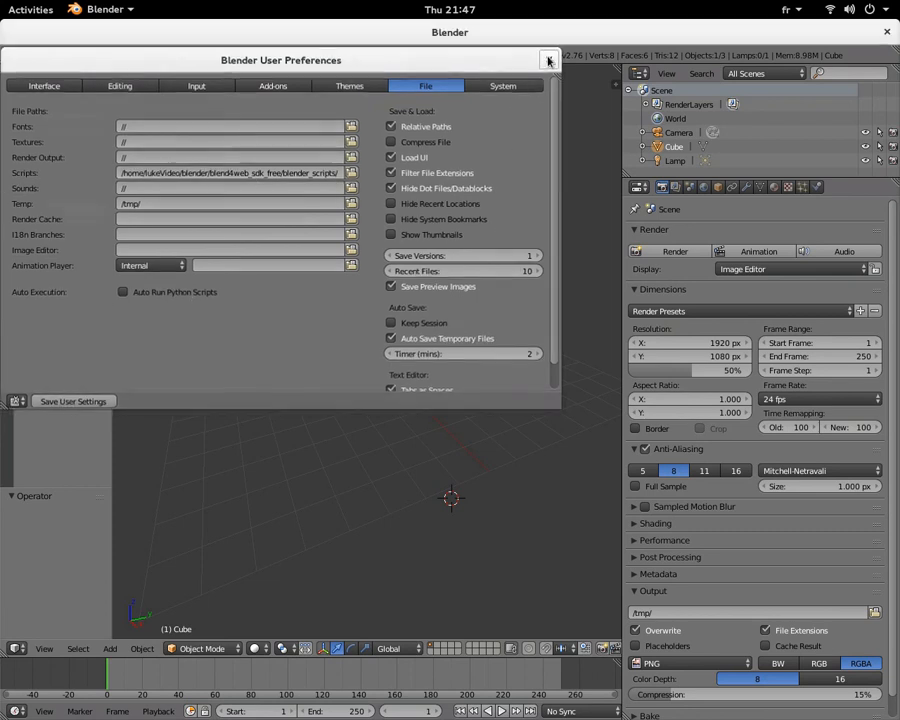
left_click(548, 60)
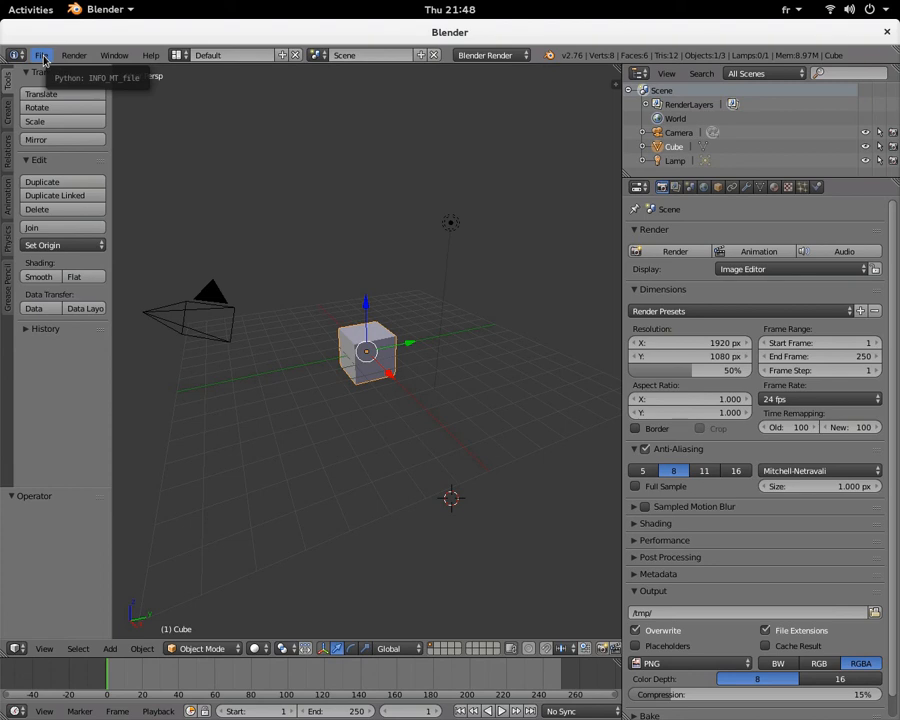
- Enable the Import-Export: Blend4Web add-on in the Add-ons section of User Preferences
left_click(40, 56)
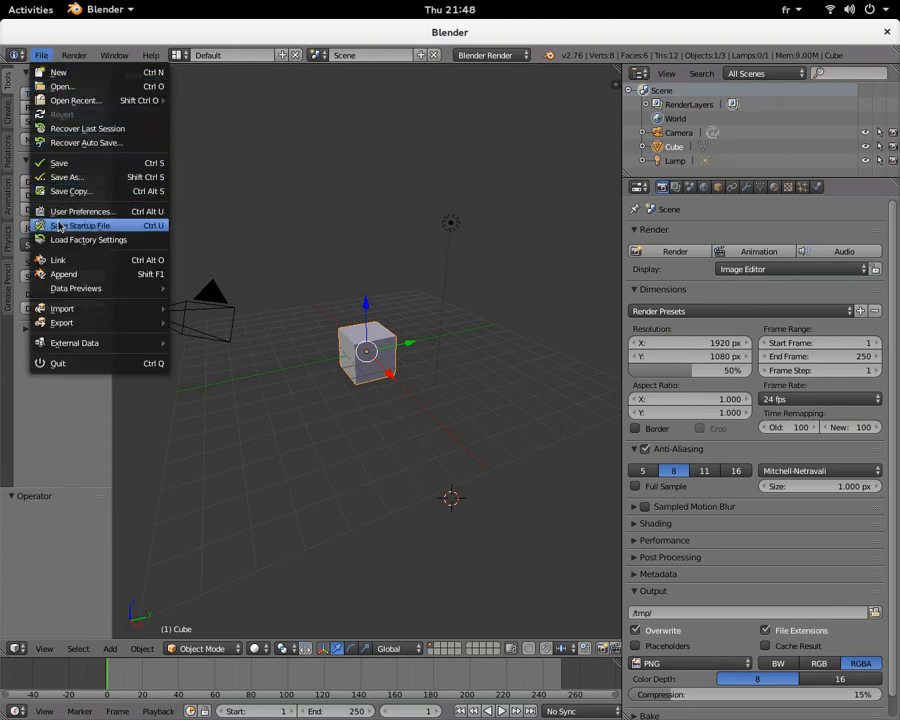
left_click(84, 212)
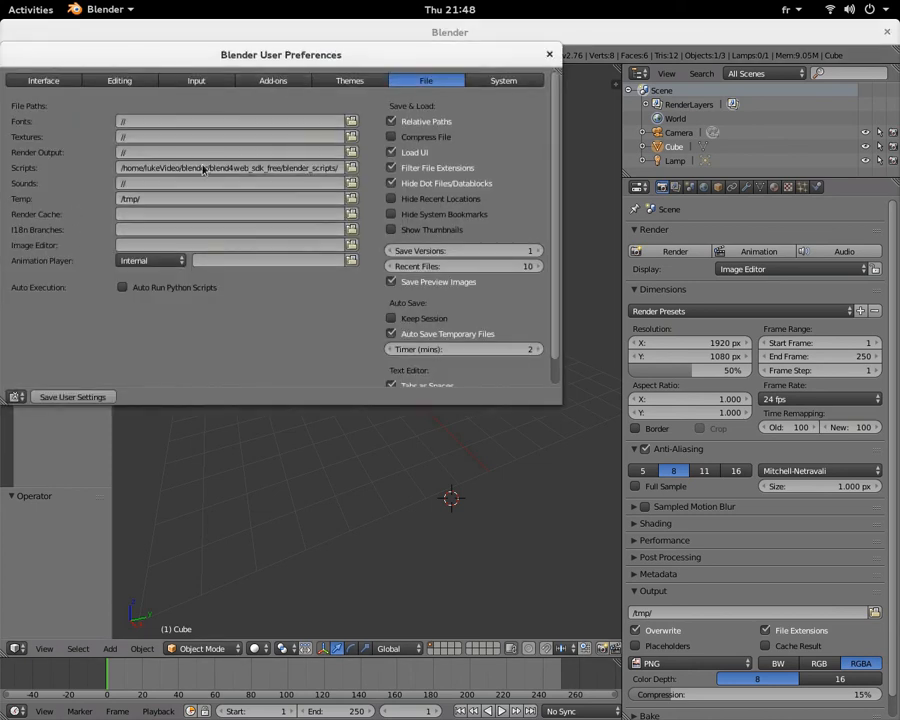
left_click(272, 80)
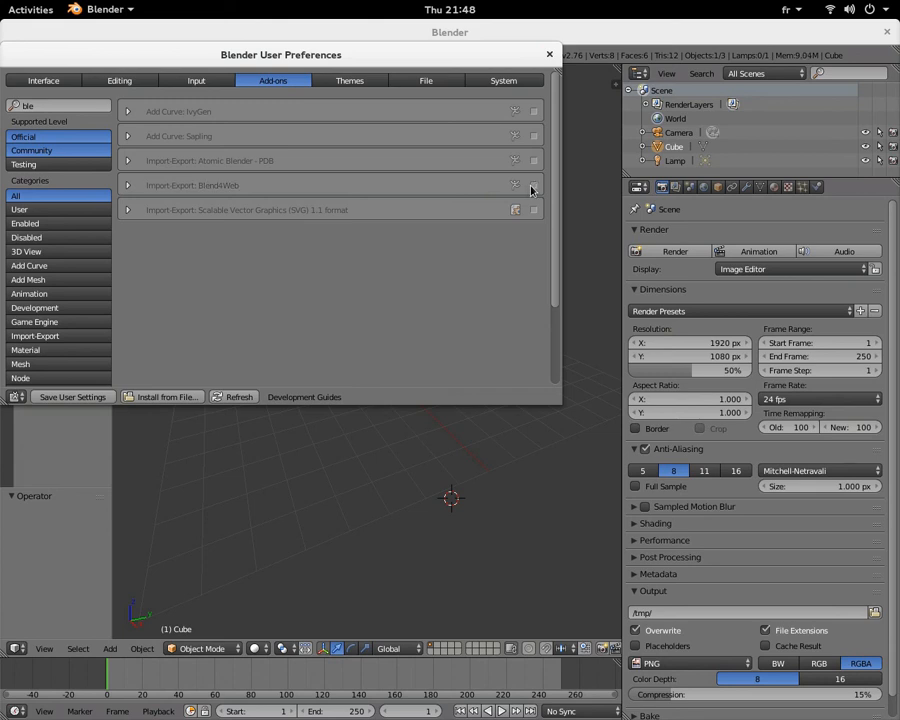
left_click(532, 184)
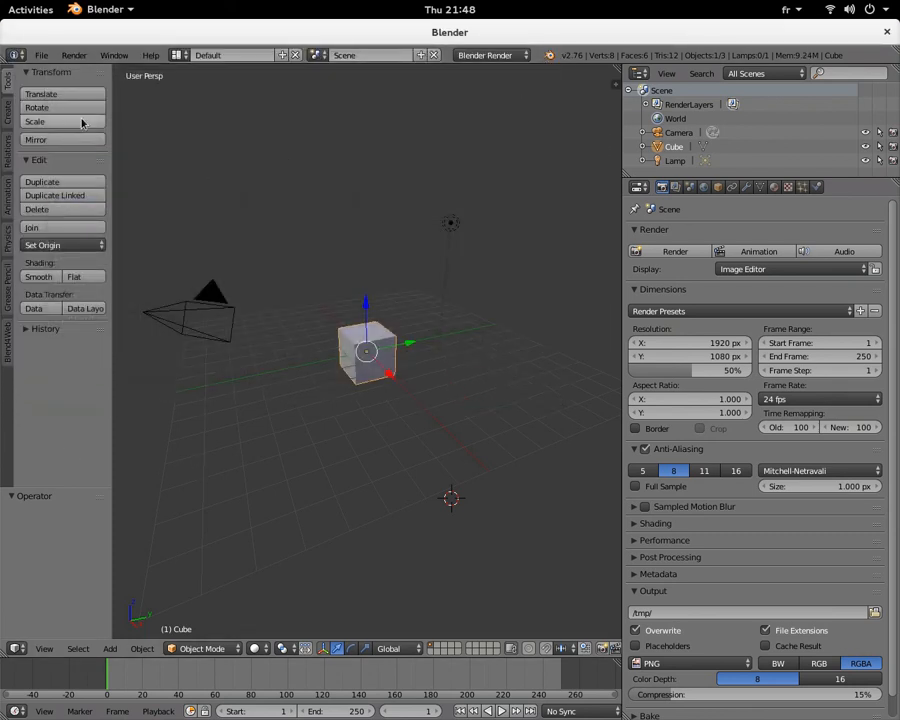
- Verify Blend4Web export formats in the File menu, then bring up the render engine list
left_click(40, 56)
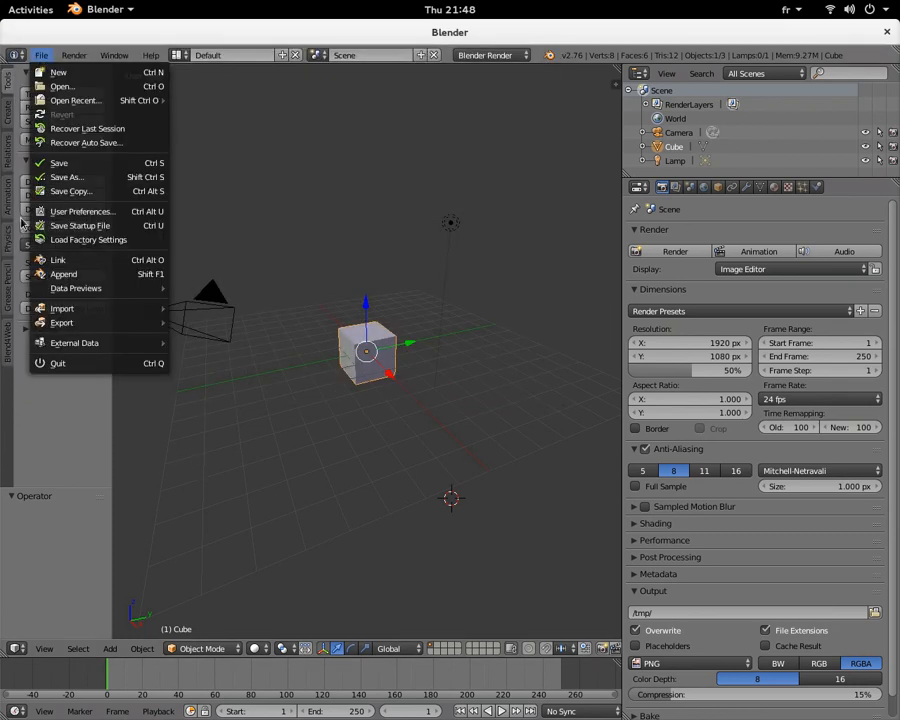
mouse_move(62, 308)
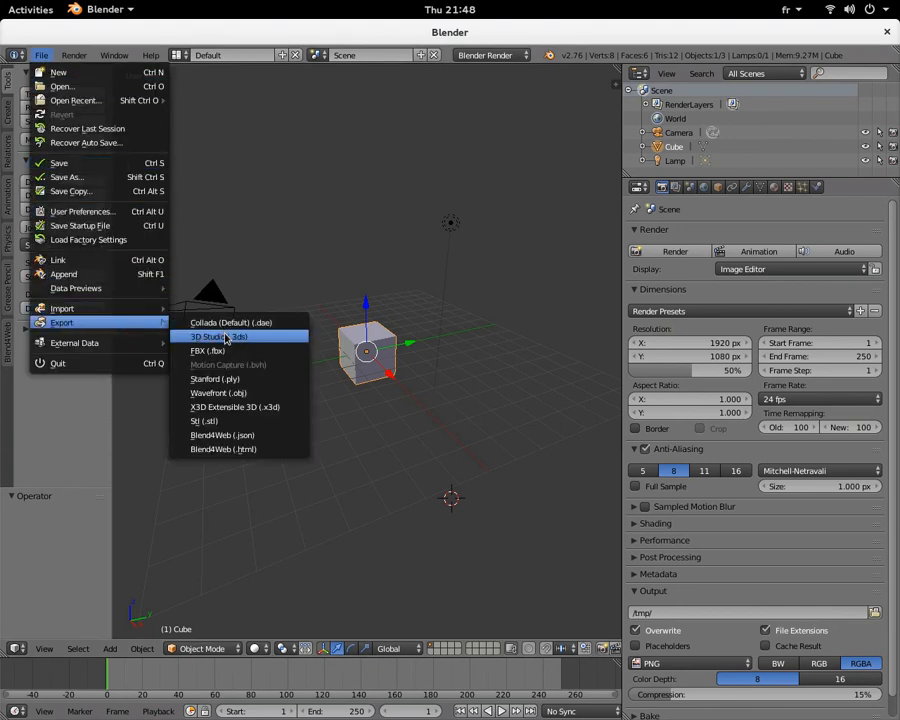
mouse_move(204, 420)
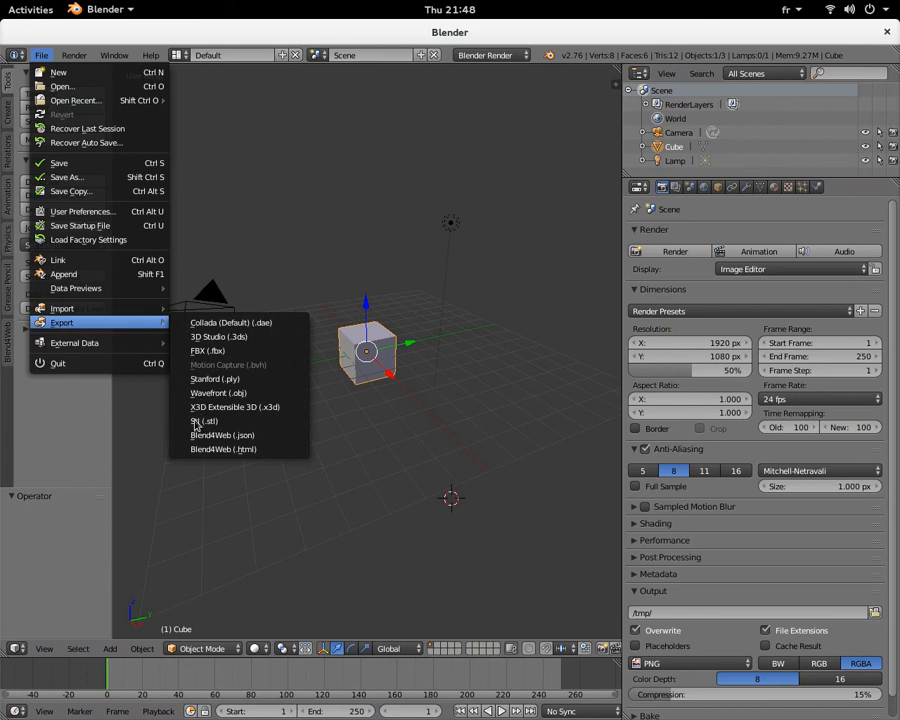
mouse_move(224, 440)
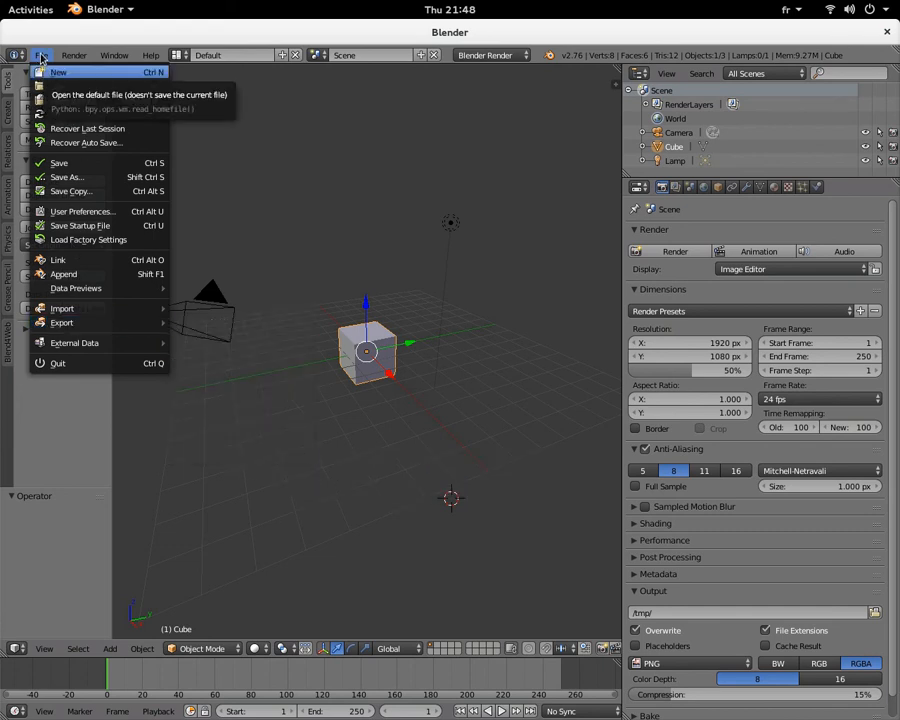
left_click(42, 56)
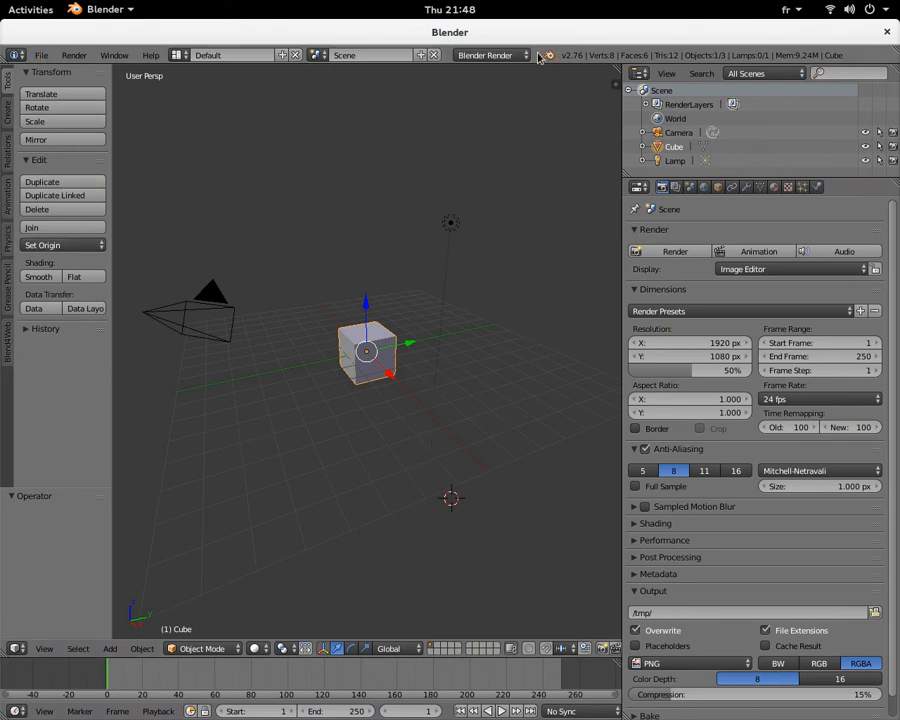
left_click(488, 56)
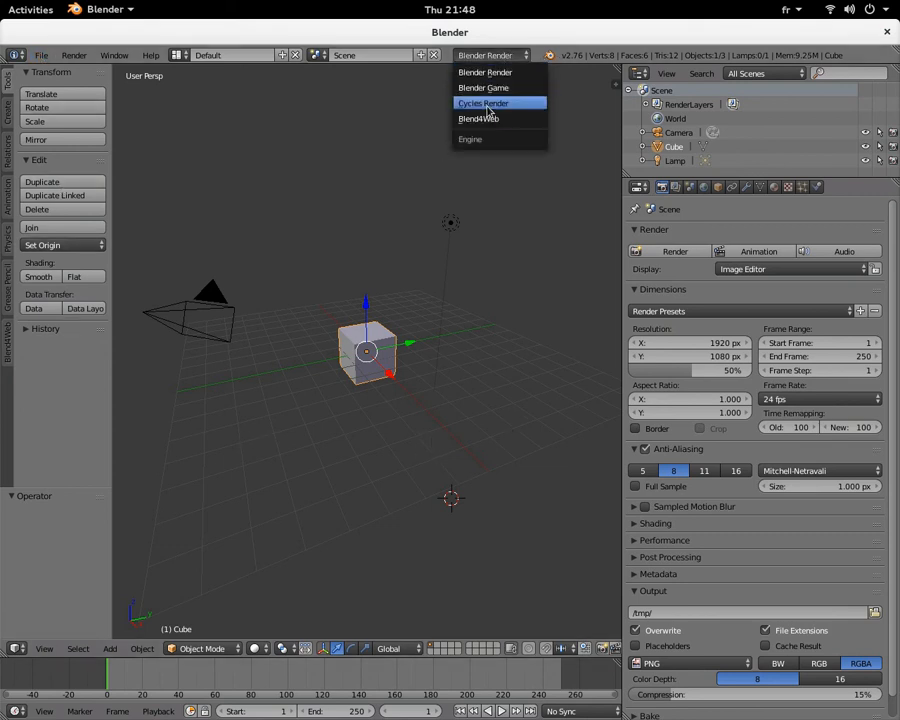
mouse_move(480, 118)
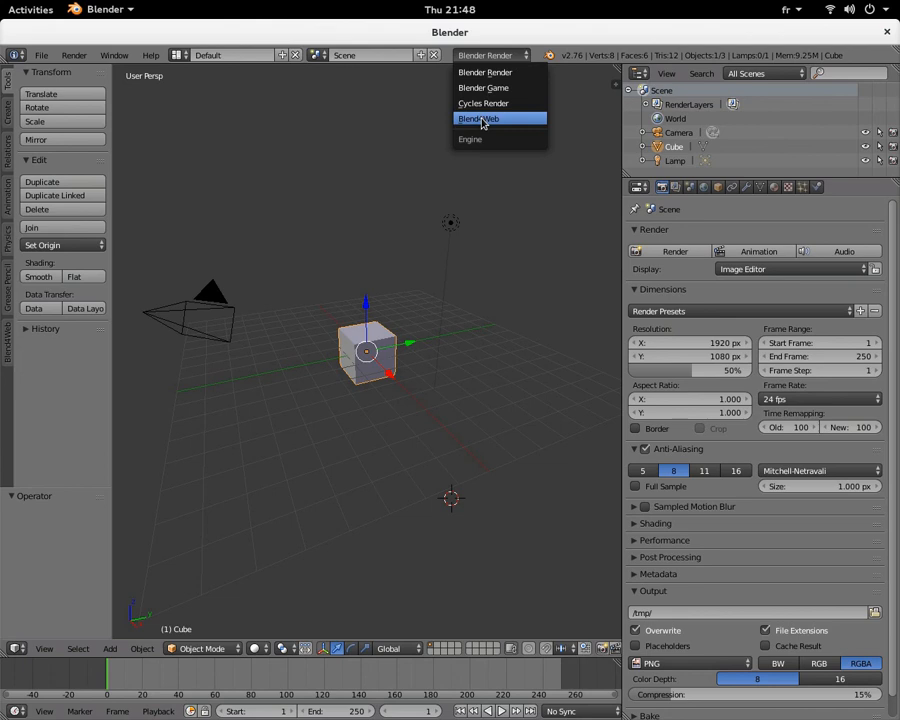
- Switch the render engine to Blend4Web and launch the Project Manager from the Development Server panel
left_click(480, 118)
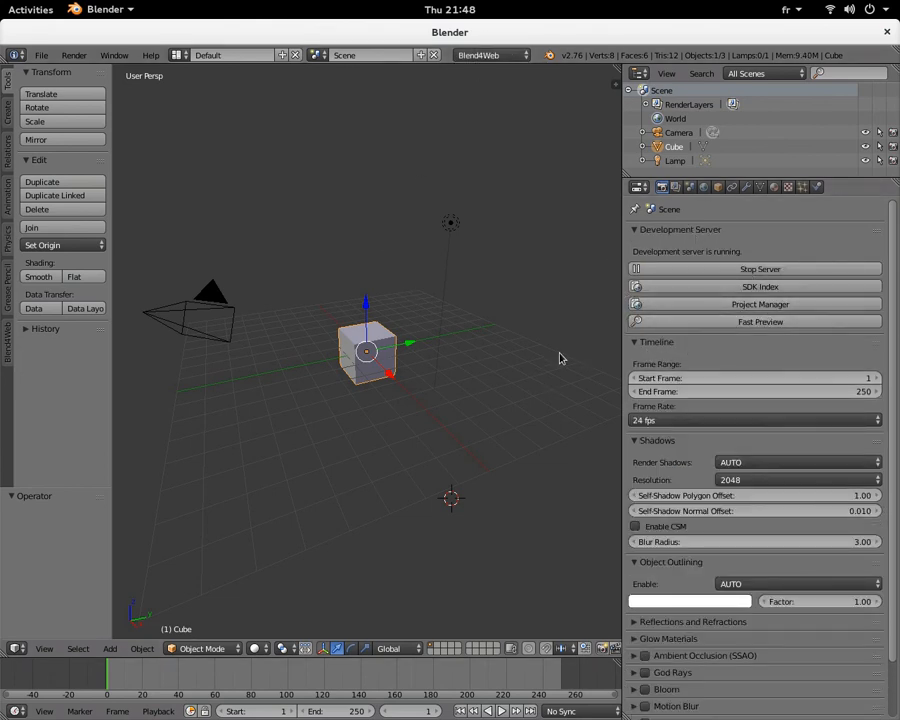
mouse_move(540, 360)
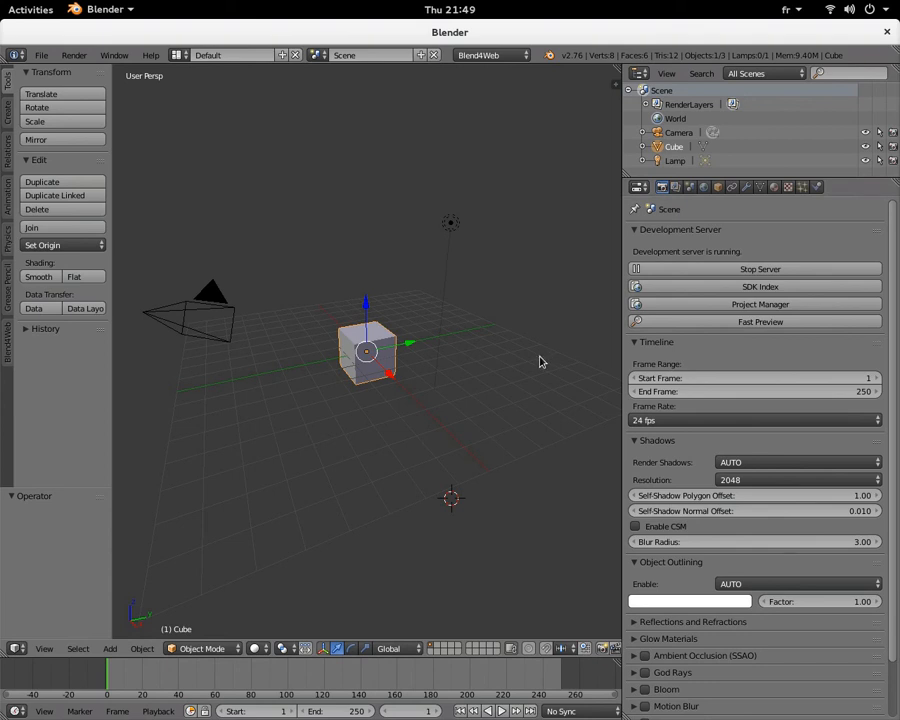
mouse_move(728, 332)
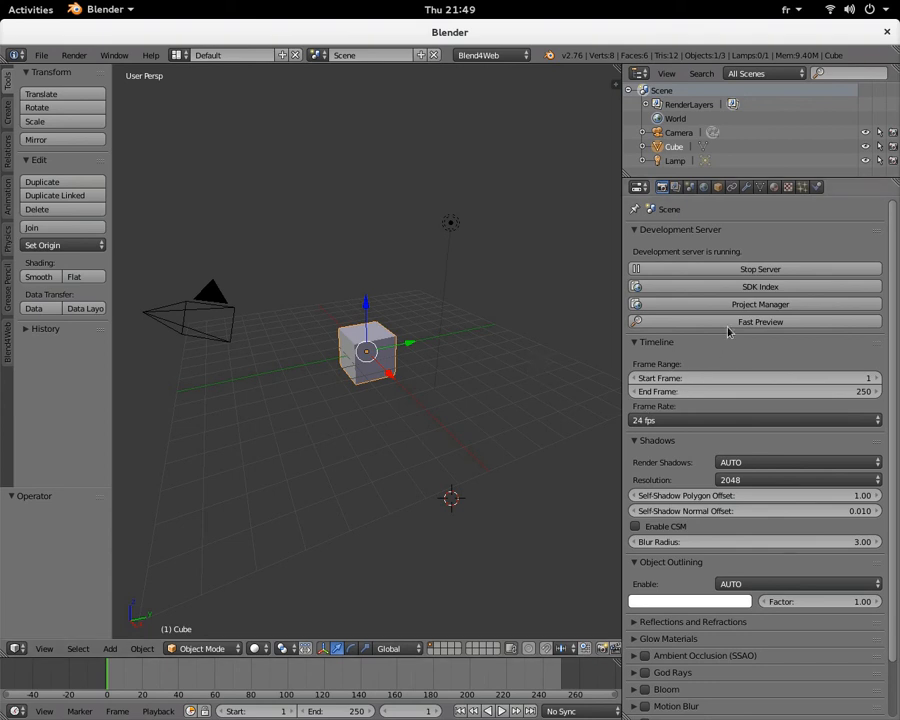
left_click(760, 320)
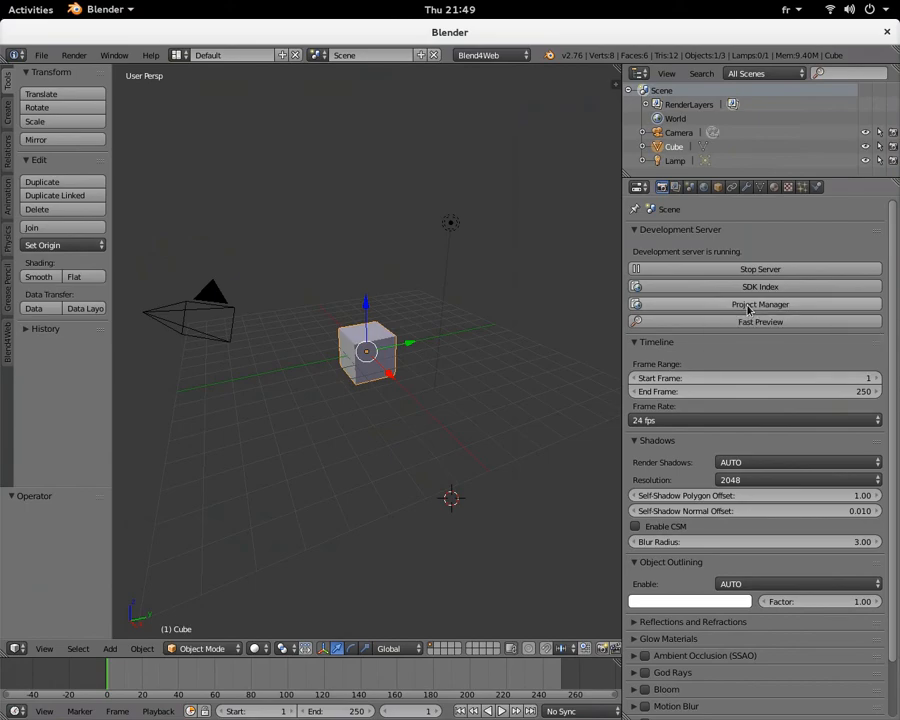
left_click(760, 304)
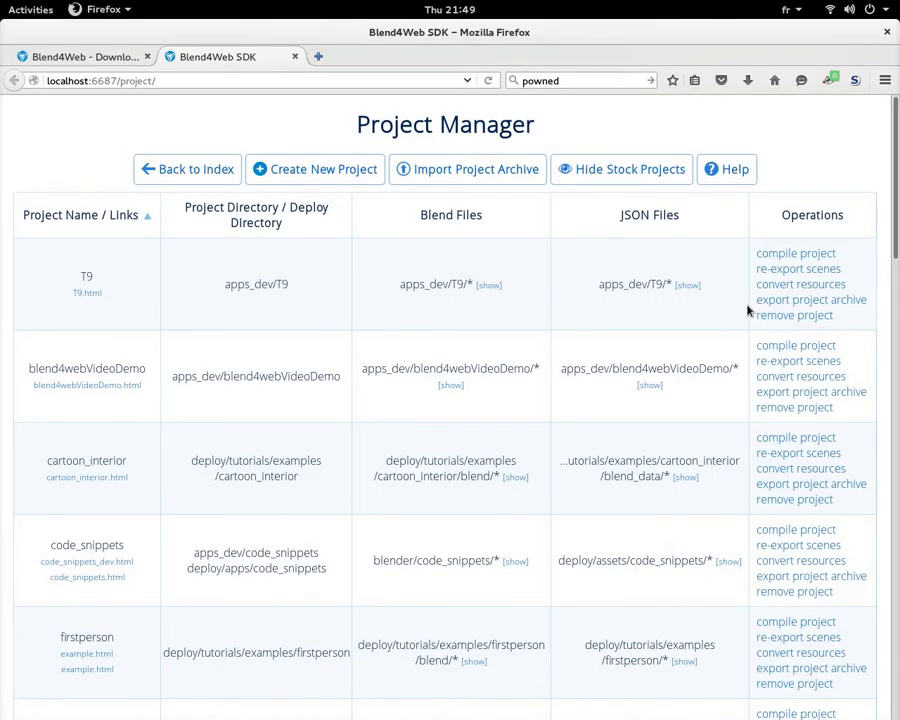
- Toggle stock projects off and on, browse the list, then start creating a new project
left_click(620, 168)
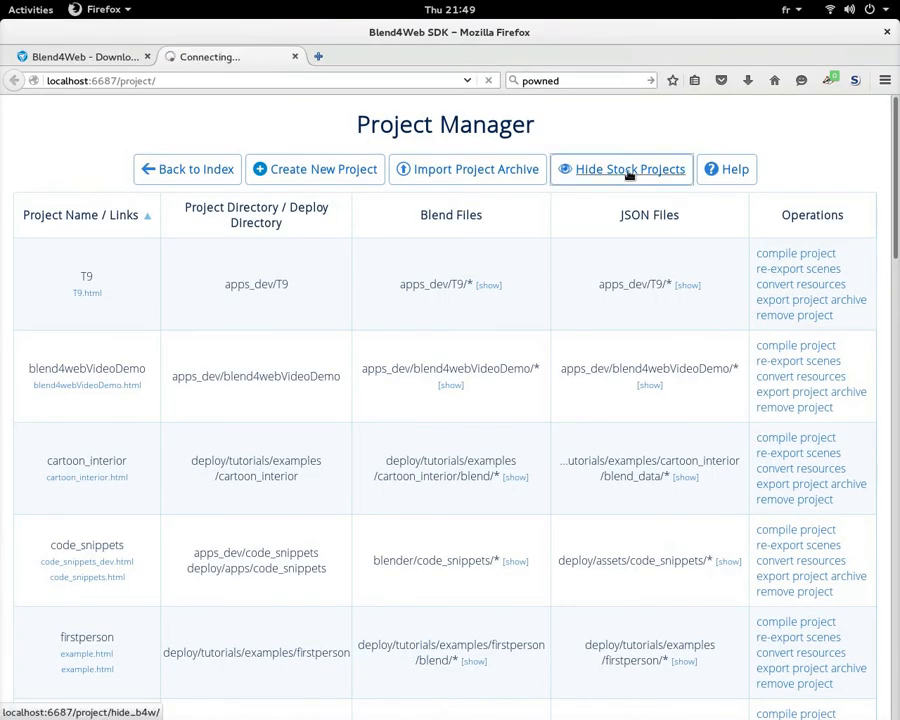
left_click(628, 168)
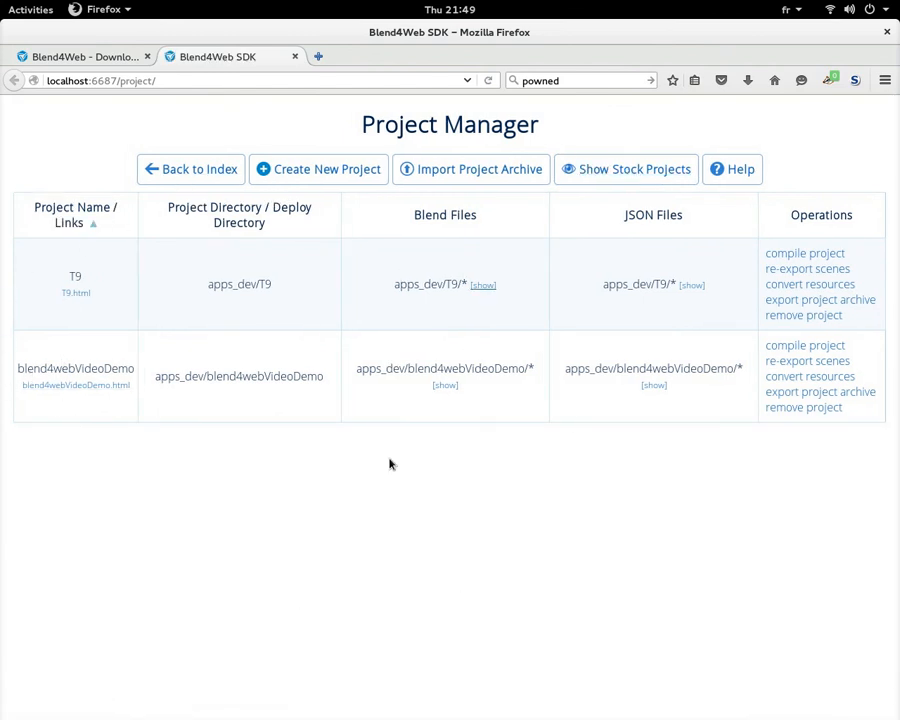
left_click(624, 168)
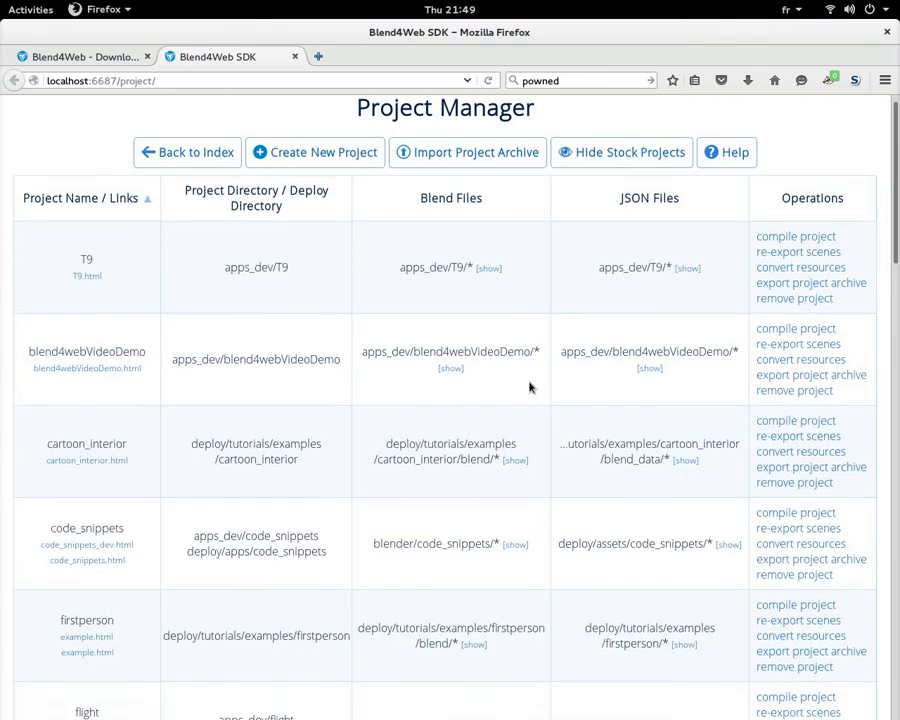
scroll("down", 3)
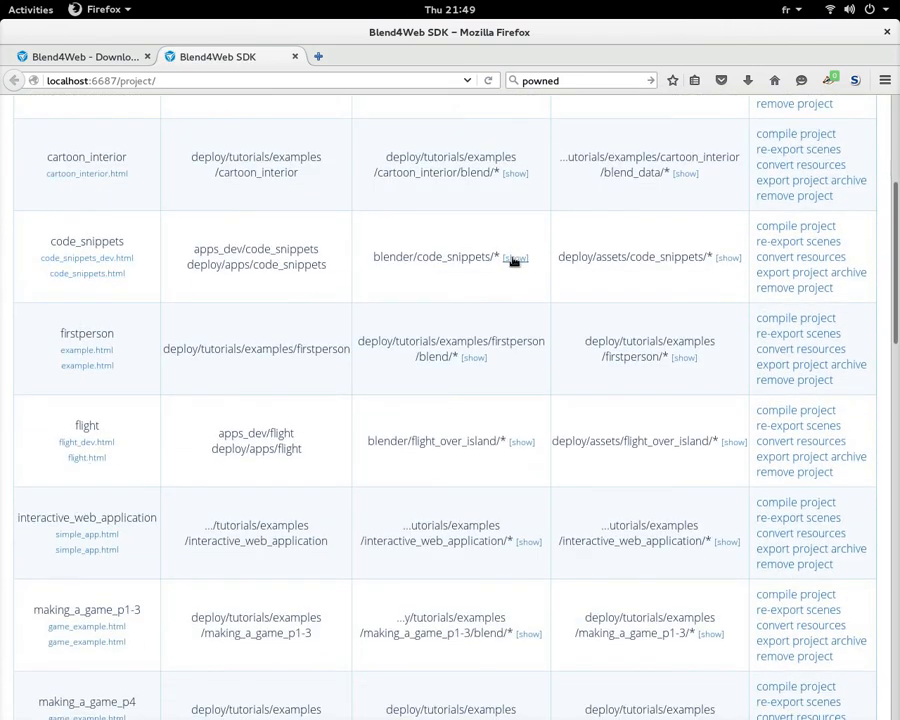
mouse_move(516, 260)
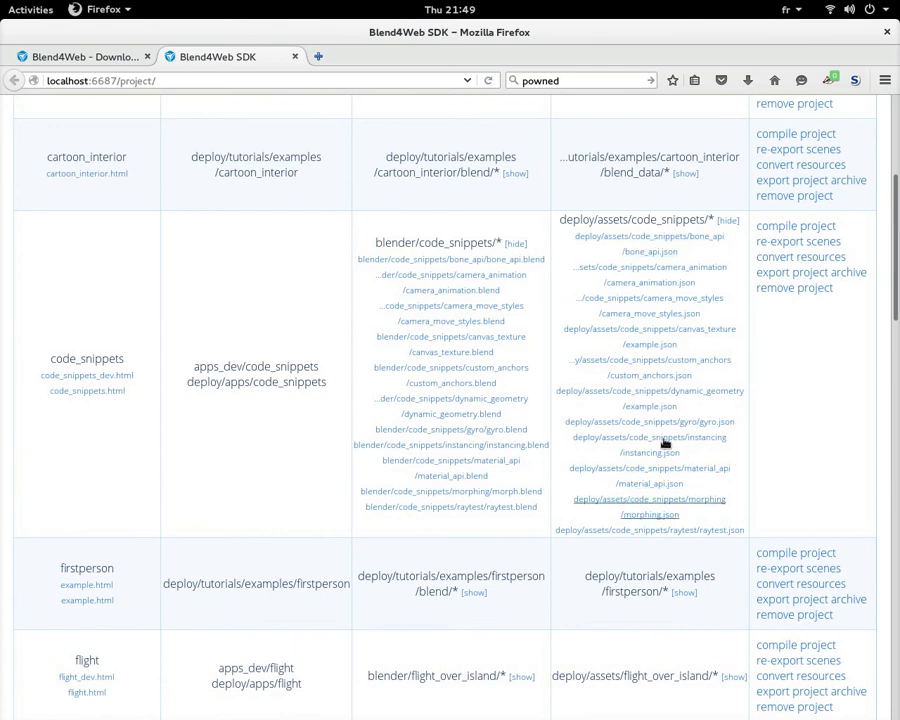
mouse_move(86, 376)
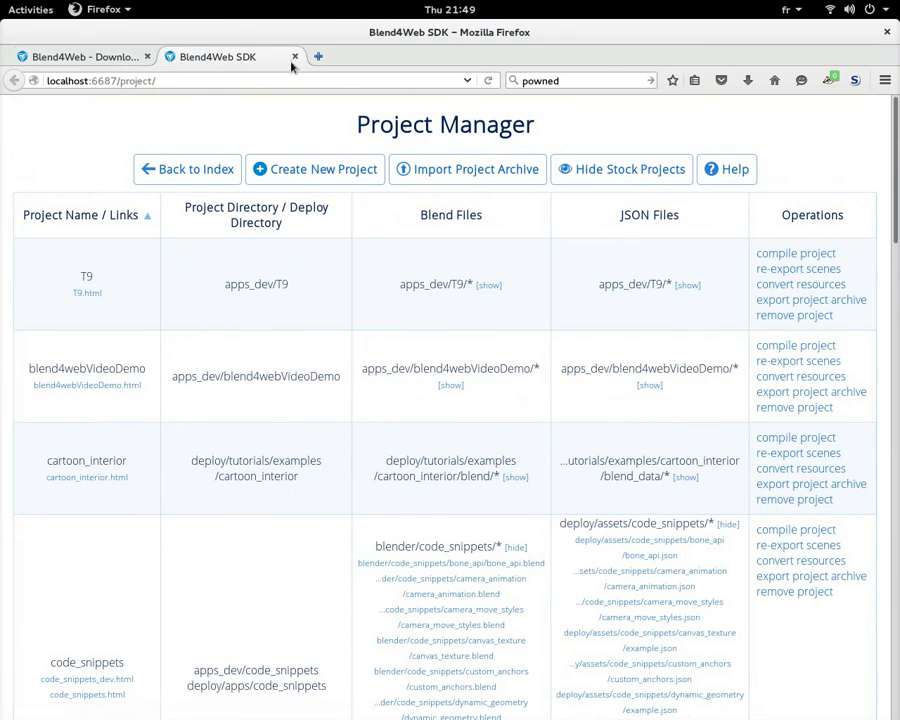
left_click(316, 168)
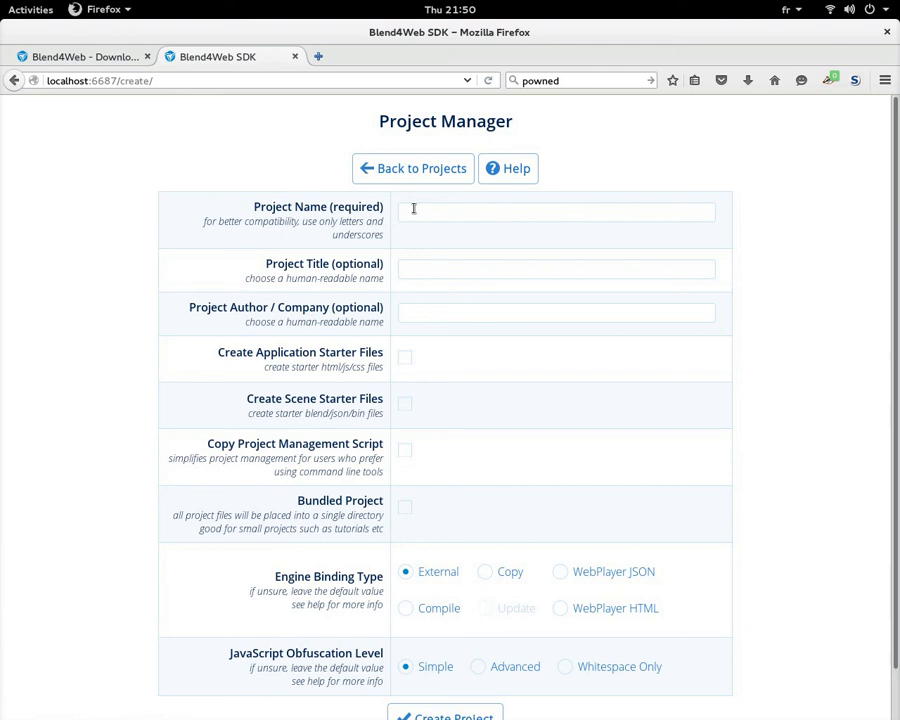
- Name the new project blend4webVideoDemo2
type("blend")
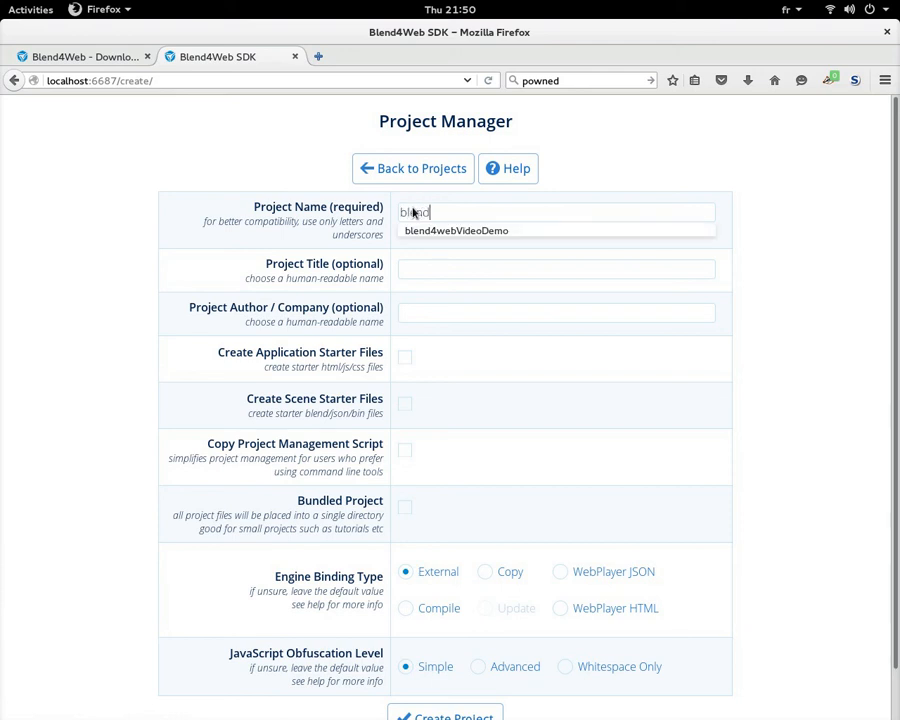
left_click(456, 230)
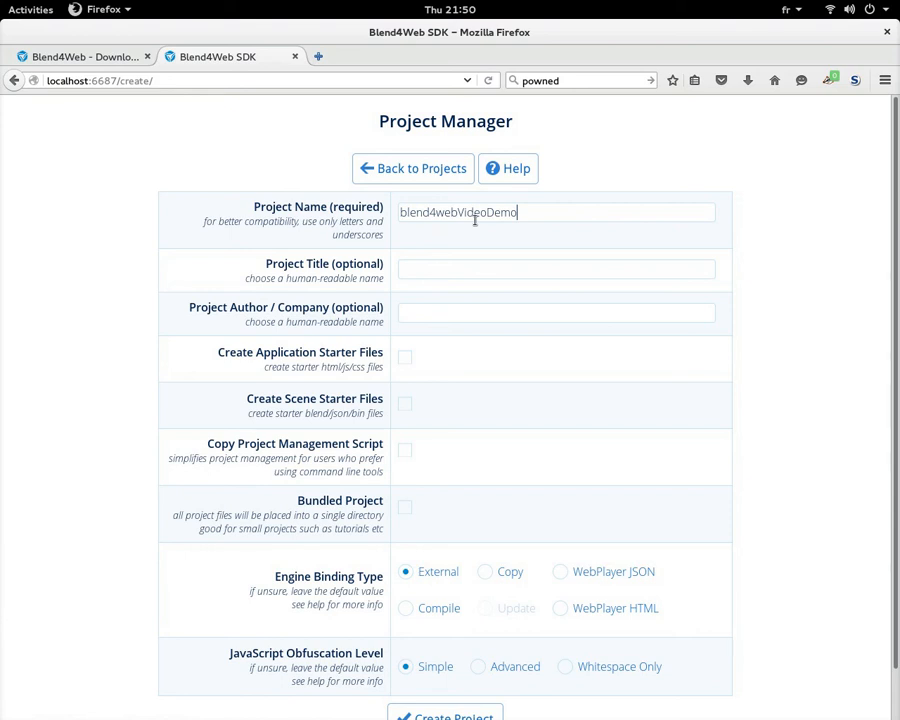
type("2")
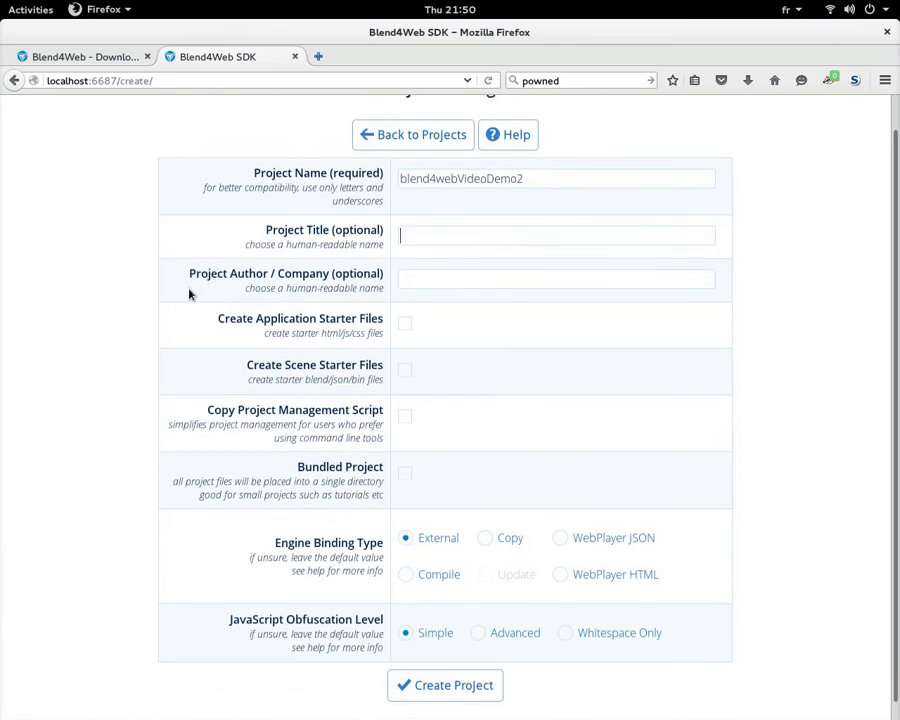
scroll("down", 3)
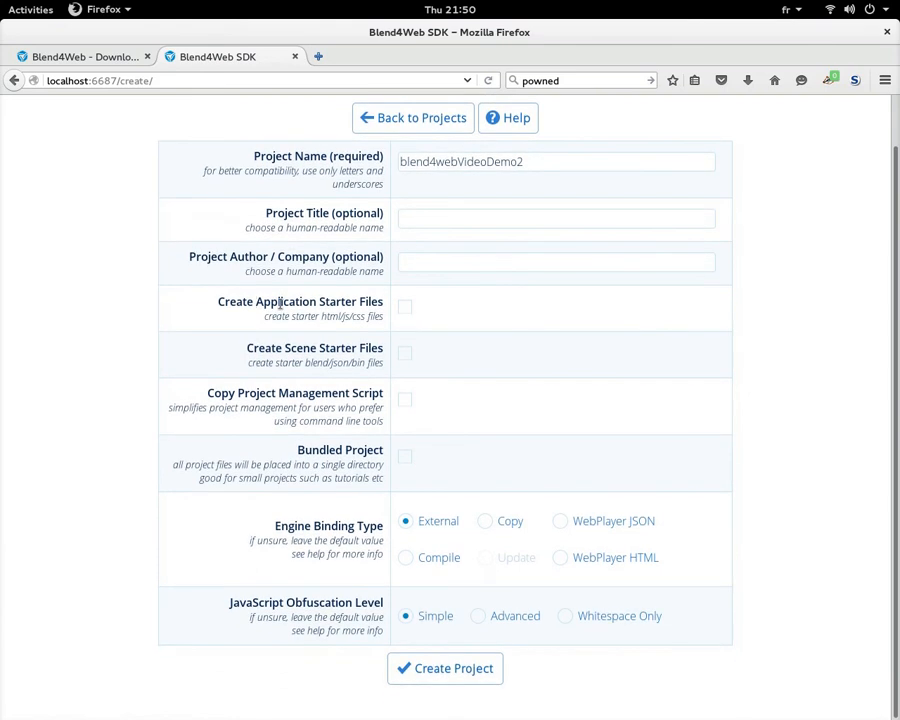
- Tick Create Application Starter Files, Create Scene Starter Files and Bundled Project
left_click(404, 308)
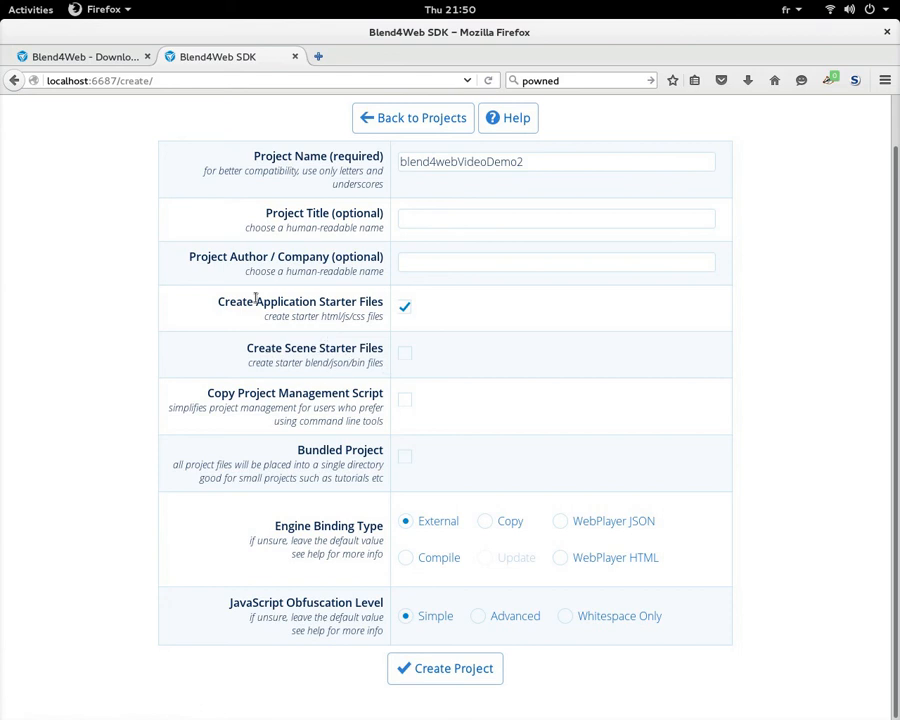
left_click(404, 354)
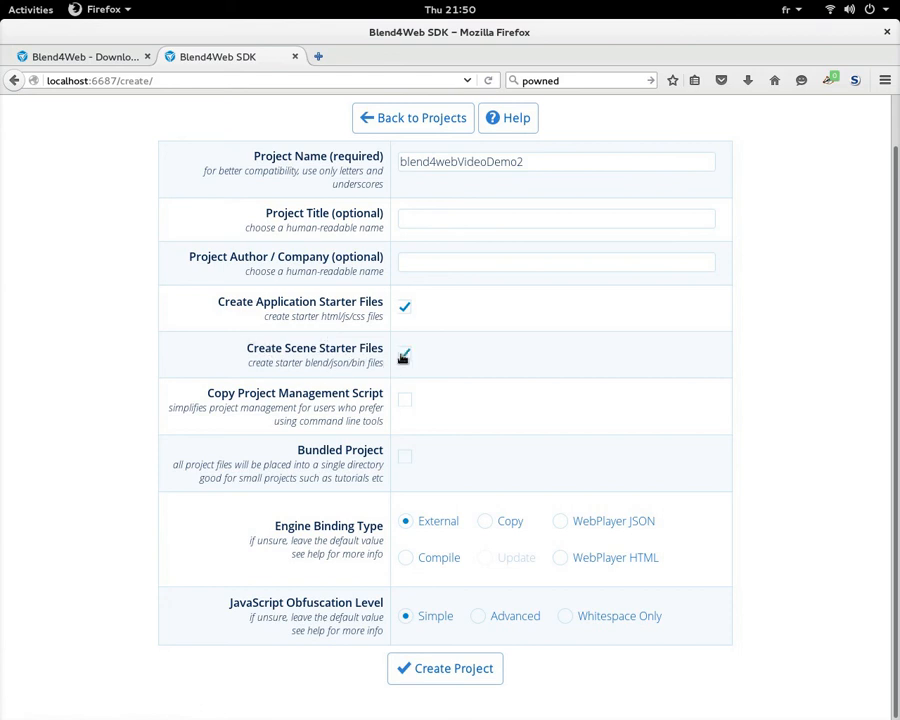
left_click(404, 356)
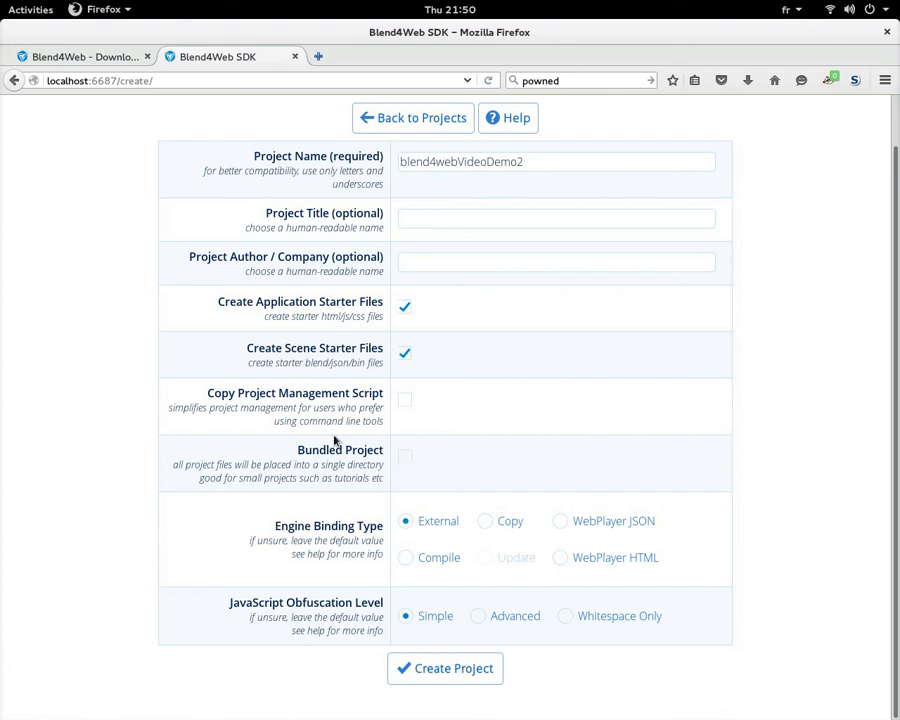
mouse_move(320, 330)
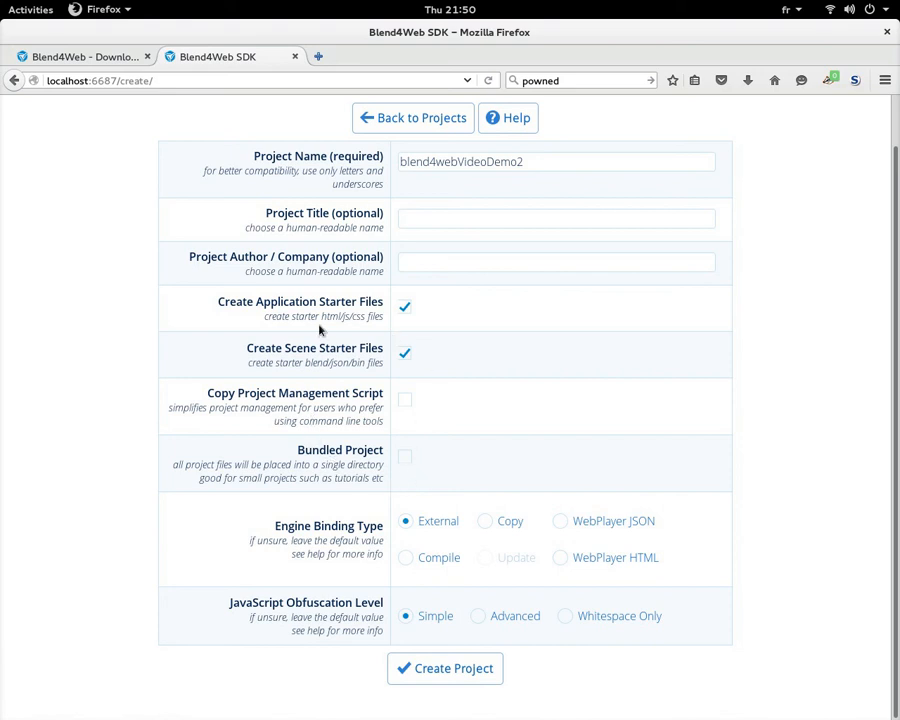
mouse_move(292, 492)
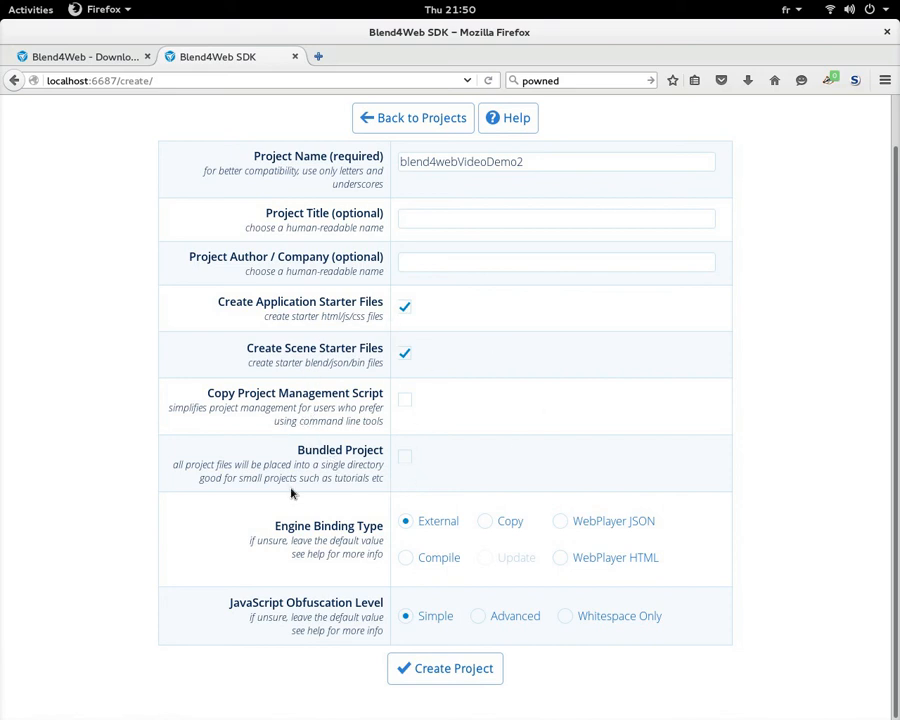
mouse_move(312, 446)
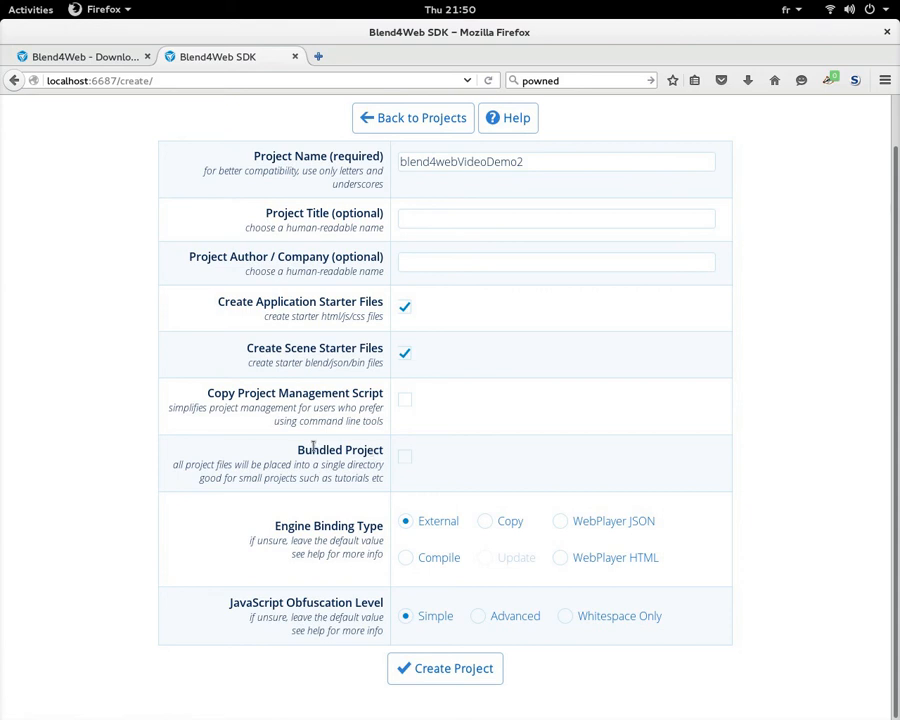
left_click(404, 456)
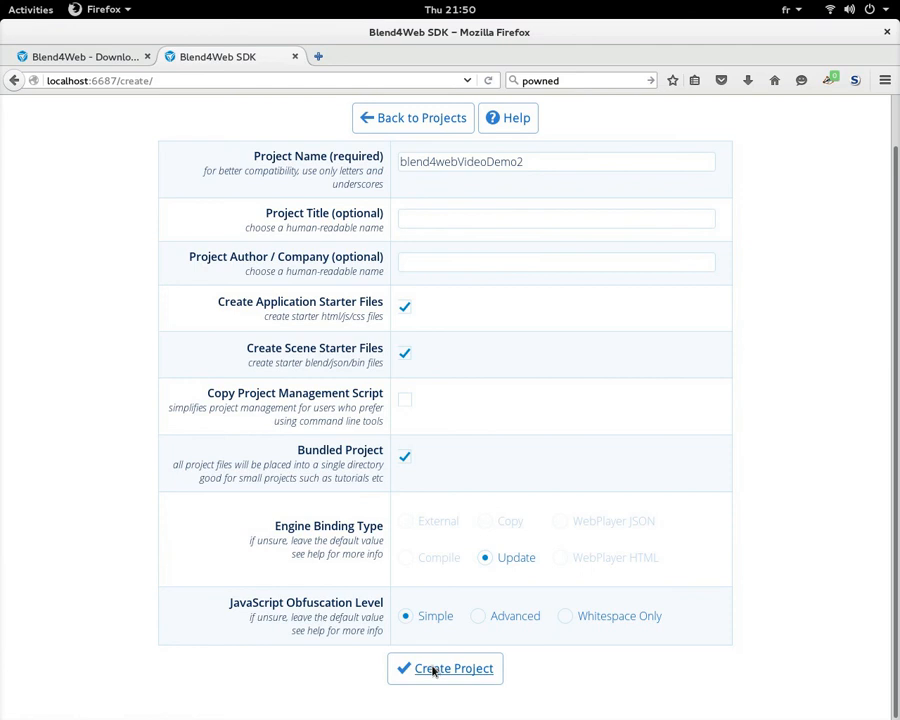
- Create the project and select its directory name in the Project Created report
left_click(444, 668)
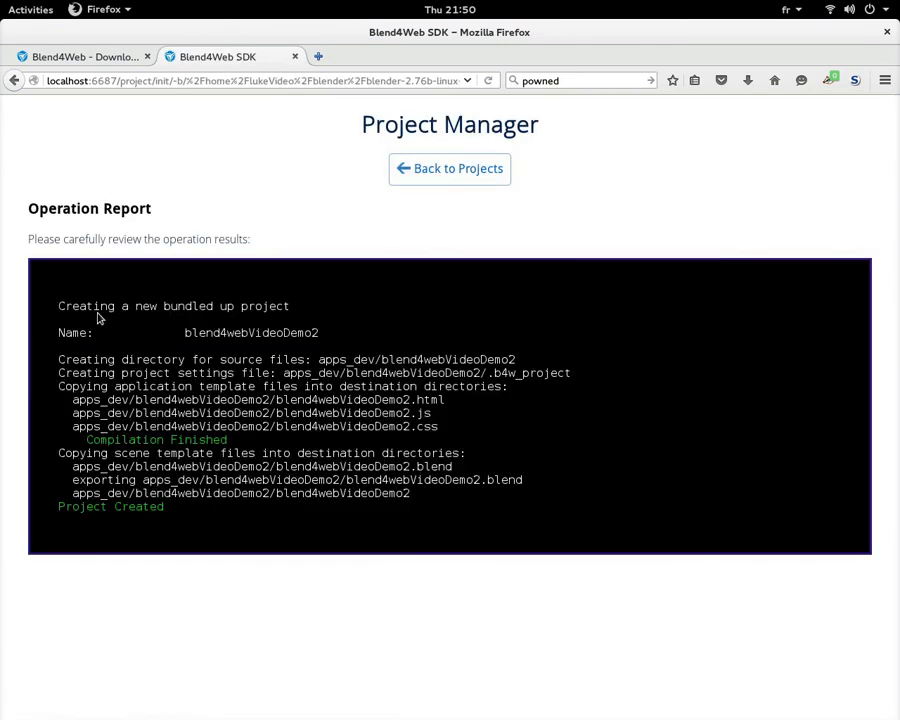
mouse_move(66, 366)
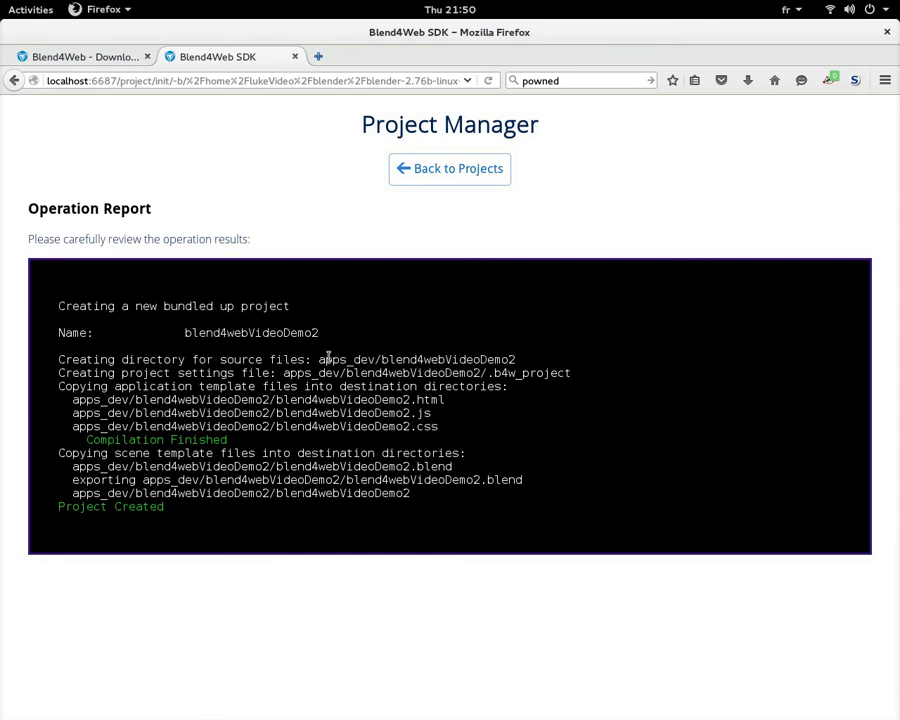
mouse_move(388, 360)
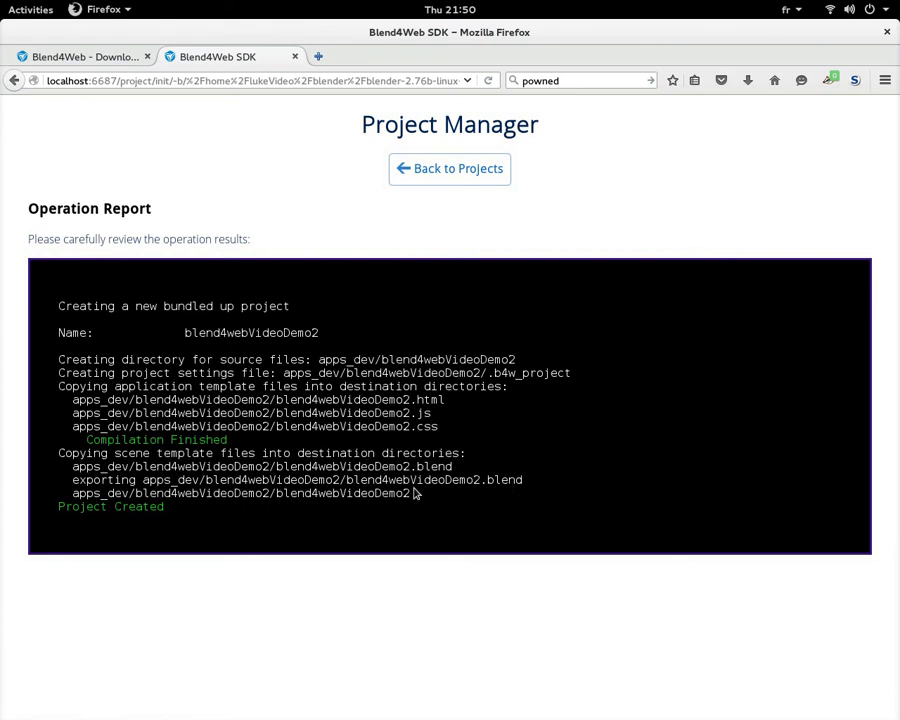
mouse_move(150, 534)
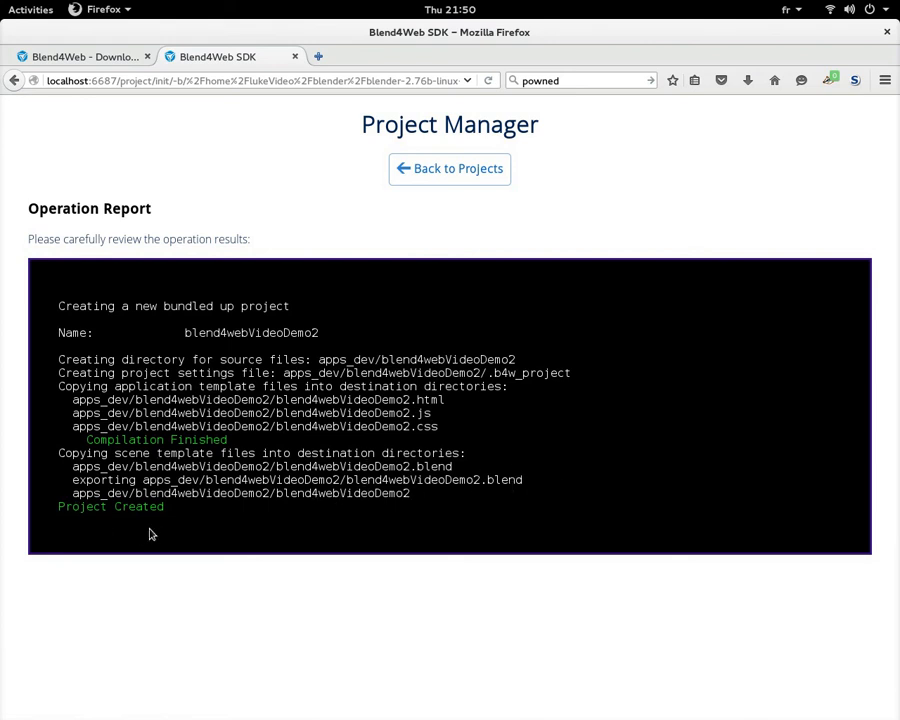
mouse_move(258, 532)
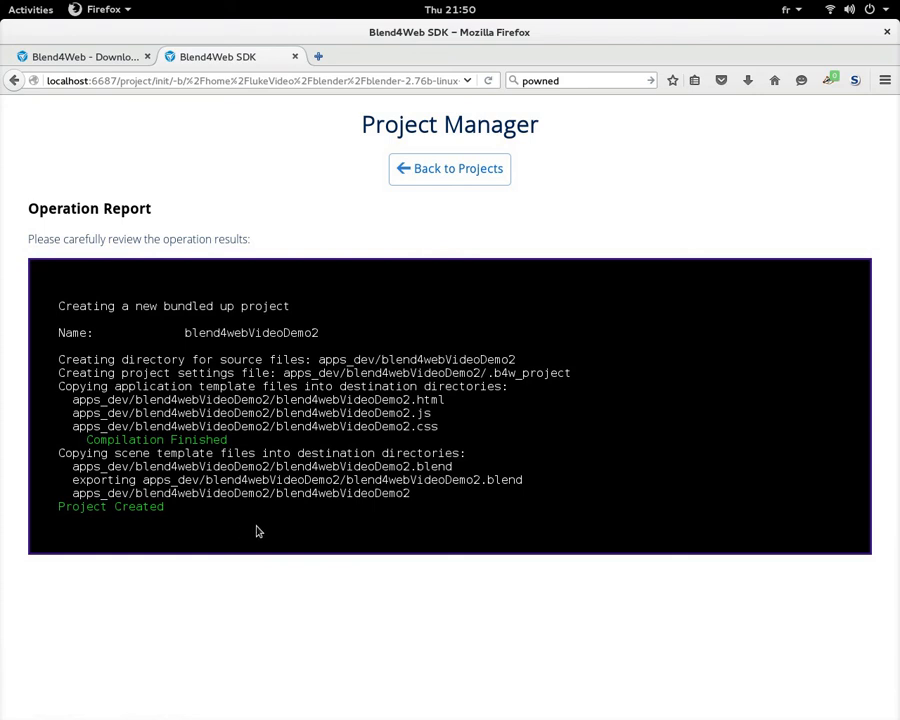
double_click(410, 360)
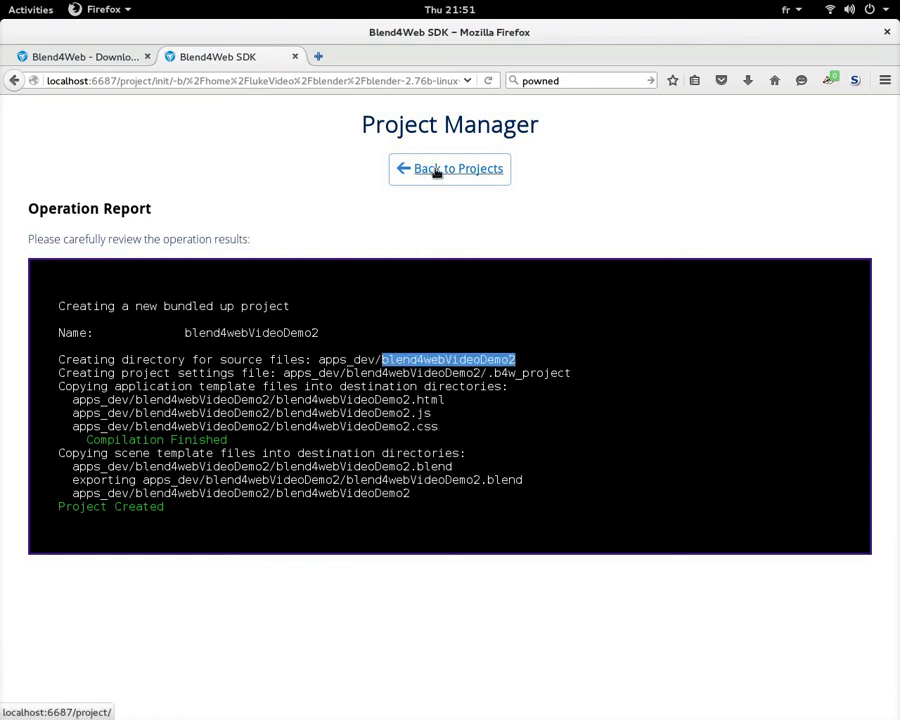
- Load blend4webVideoDemo2.blend from the project list and show its Scene settings with server tools
left_click(448, 168)
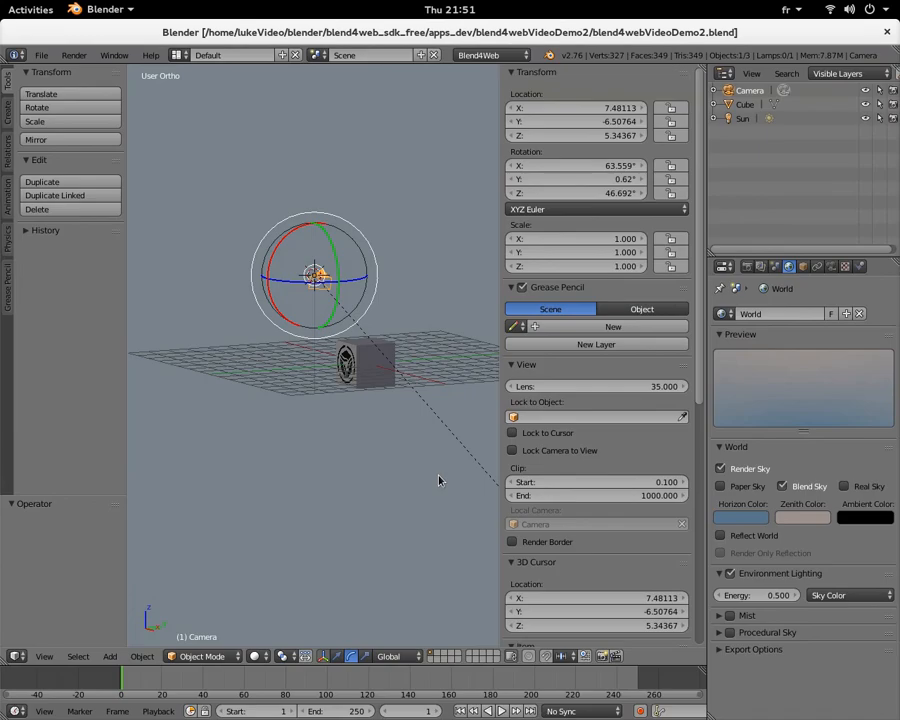
mouse_move(432, 476)
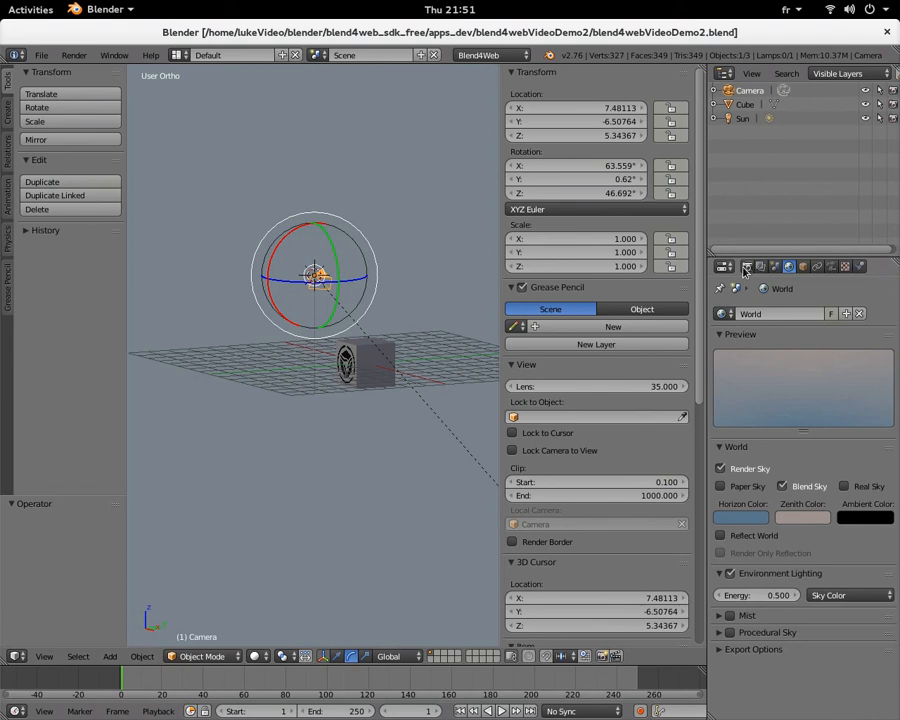
left_click(724, 266)
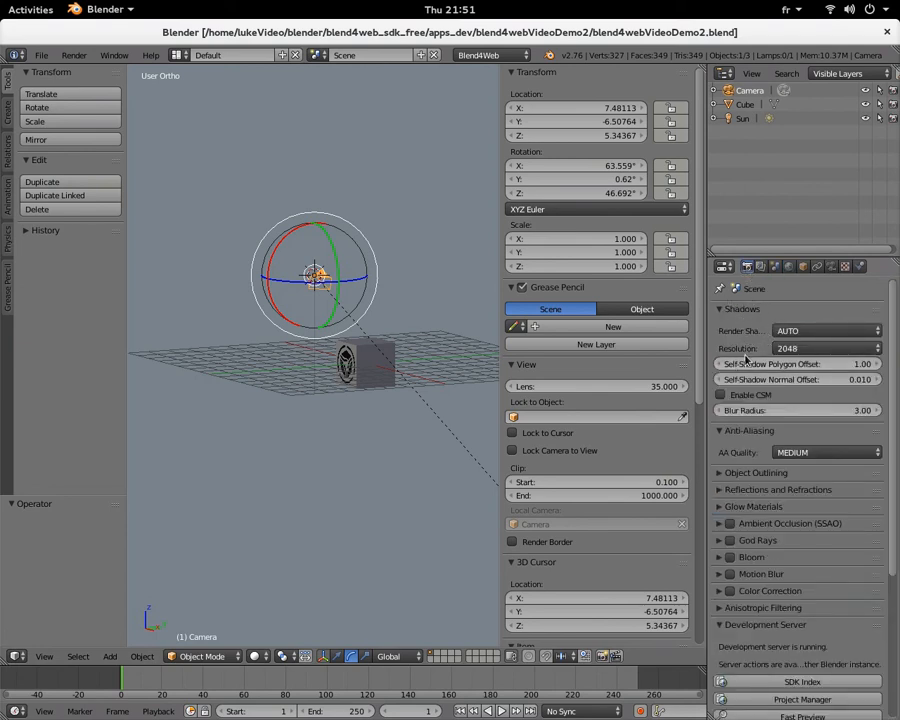
mouse_move(748, 410)
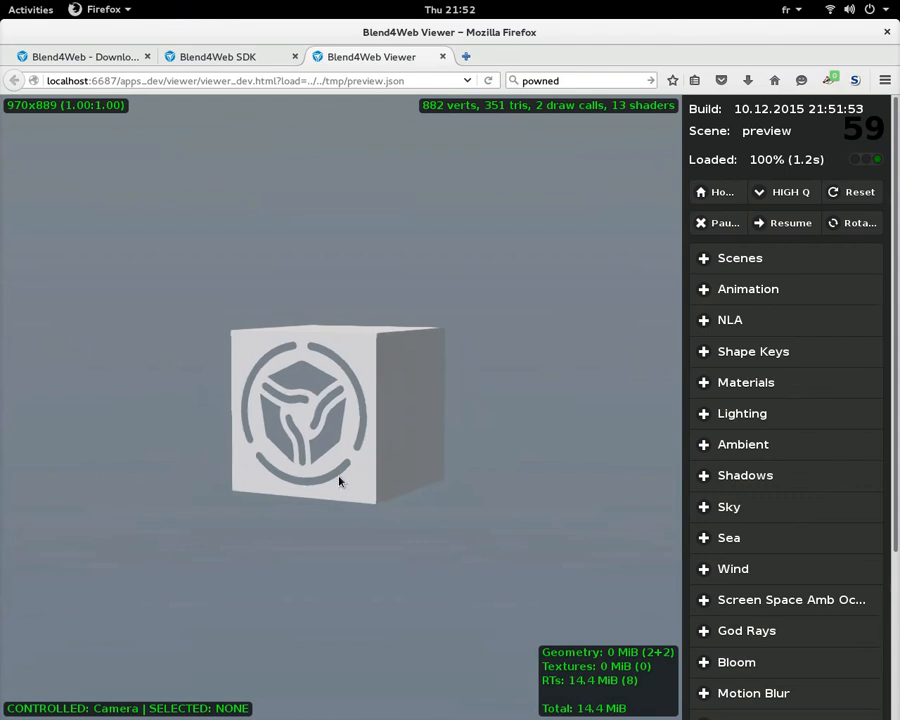
mouse_move(434, 132)
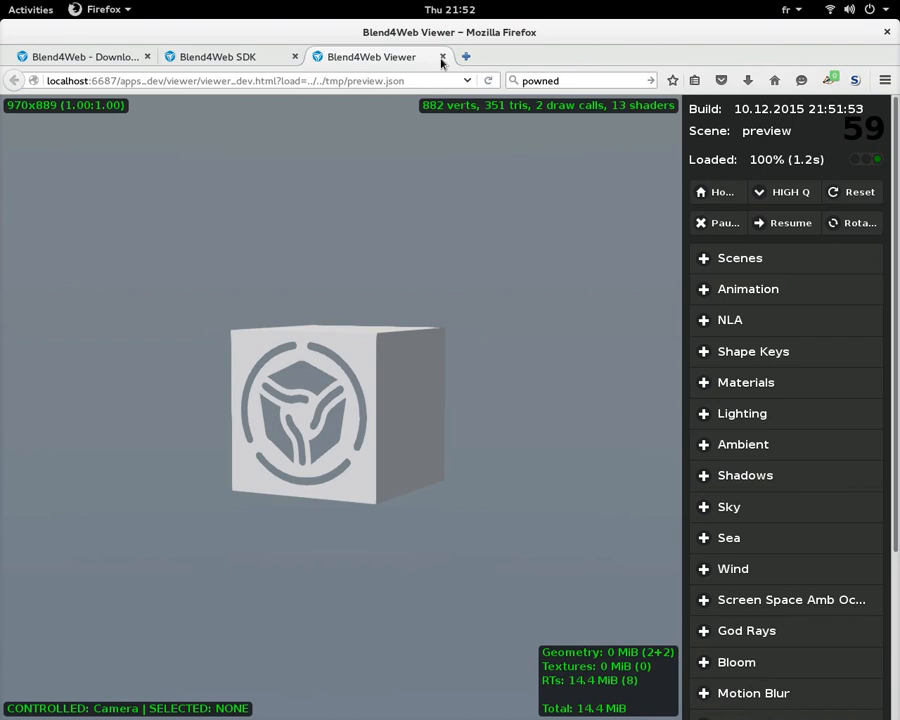
- Close the Blend4Web Viewer tab after previewing the logo cube scene
left_click(442, 56)
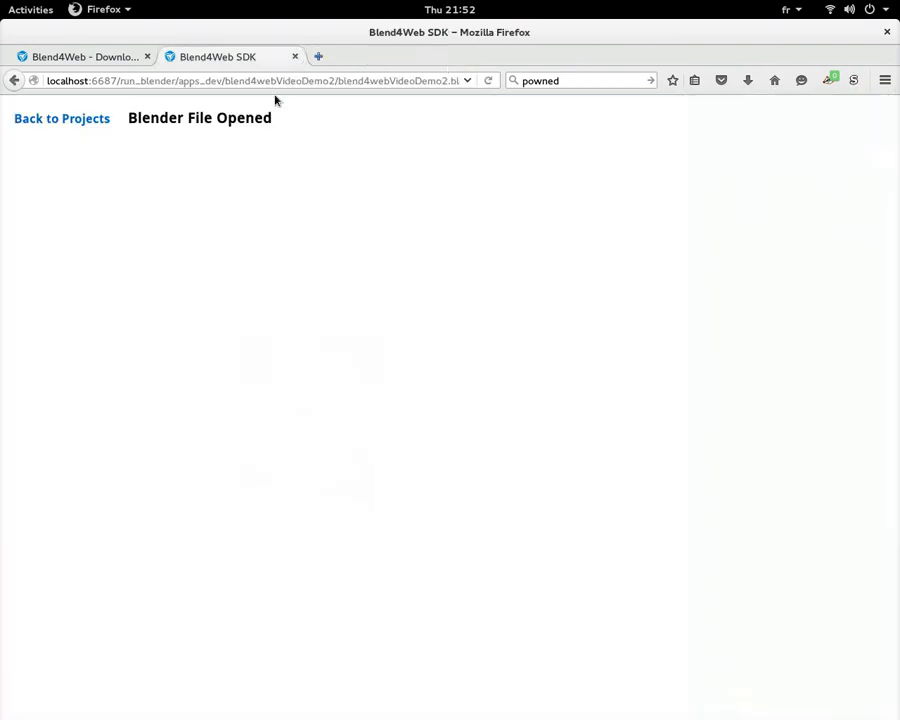
- Leave the project page and switch to the earlier Blender window with the default cube scene
left_click(62, 118)
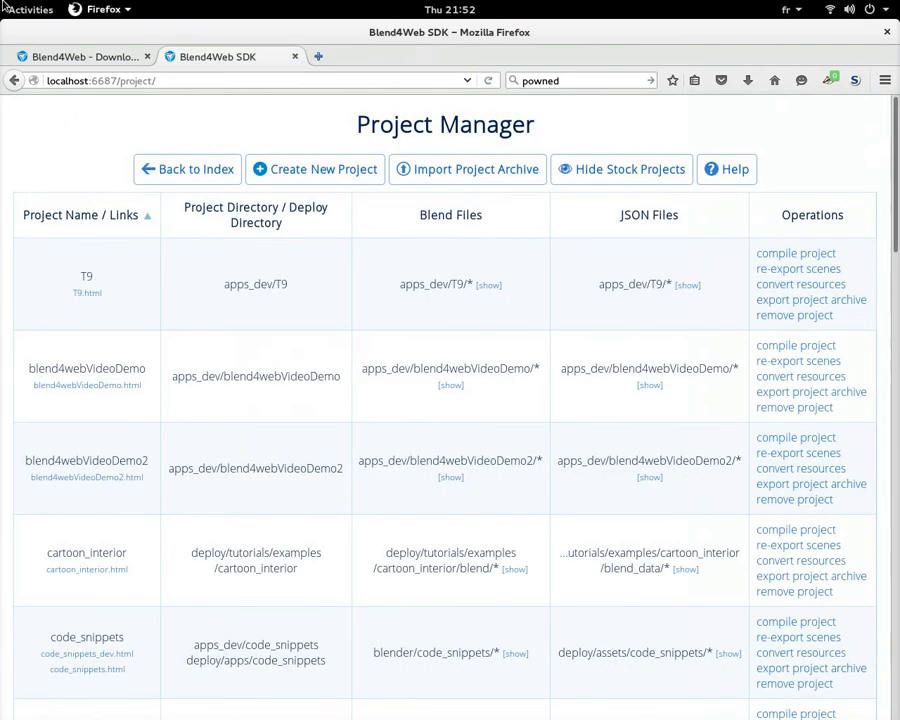
left_click(104, 8)
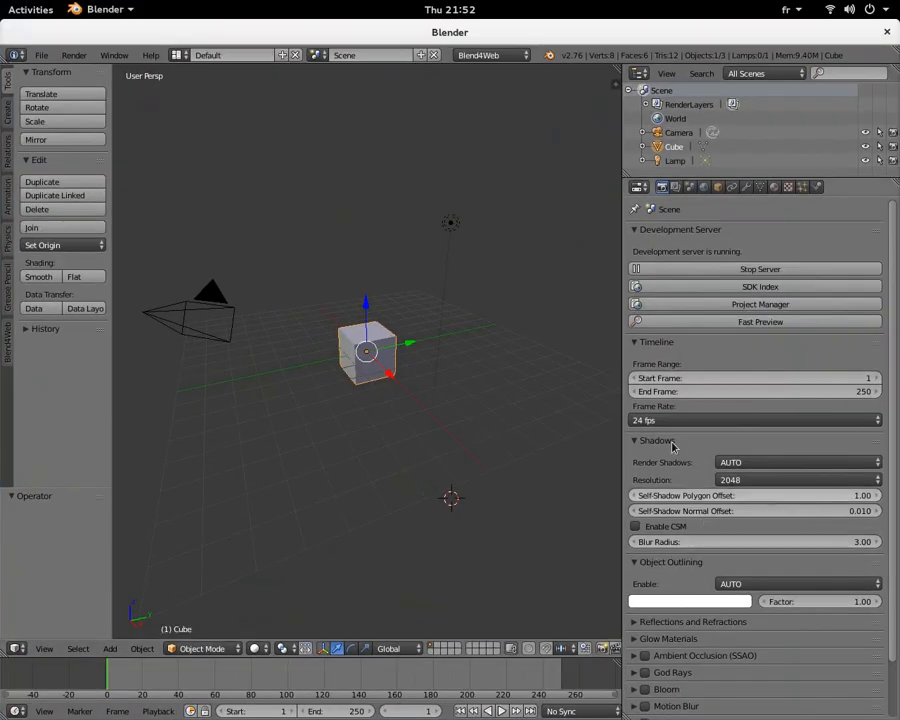
mouse_move(556, 536)
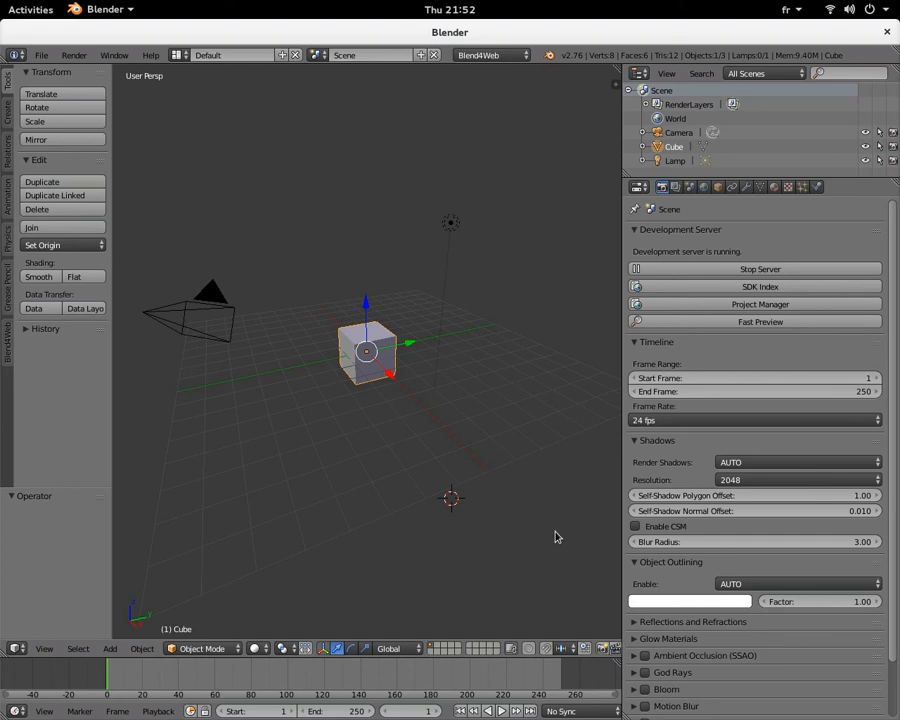
mouse_move(560, 528)
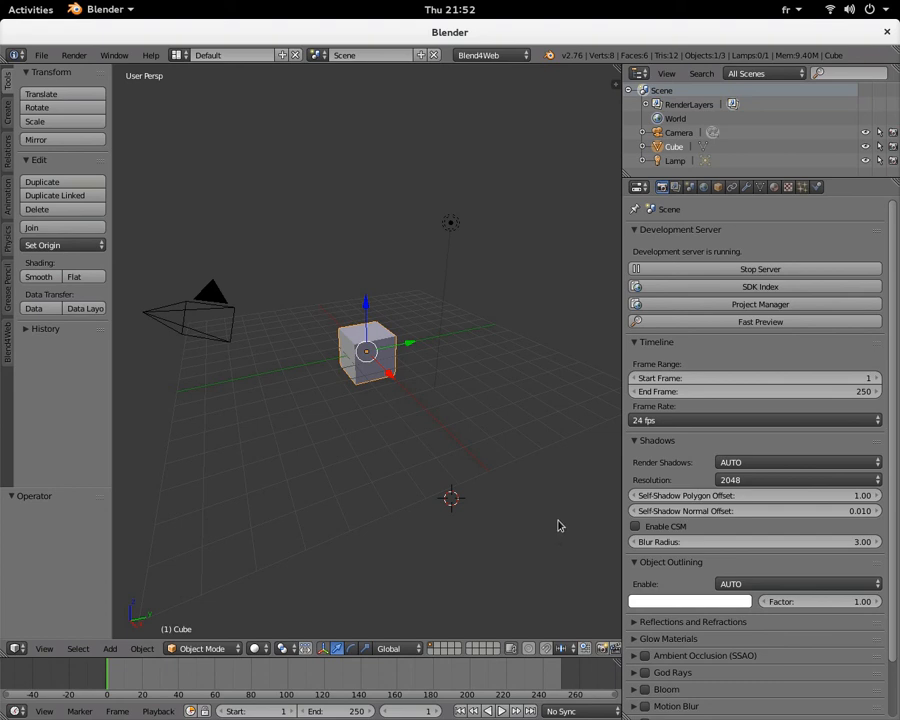
mouse_move(466, 350)
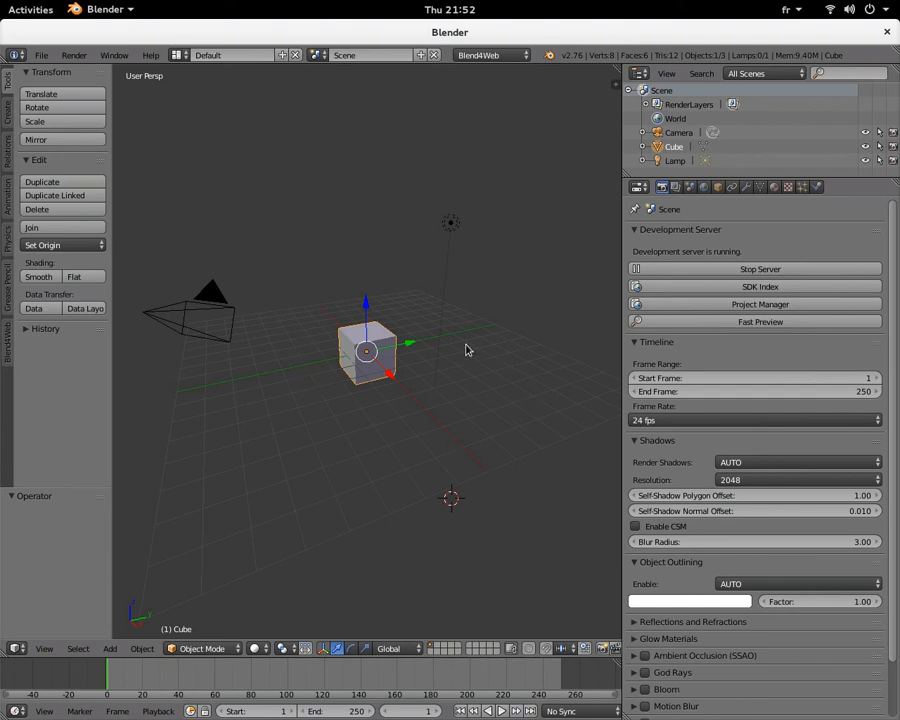